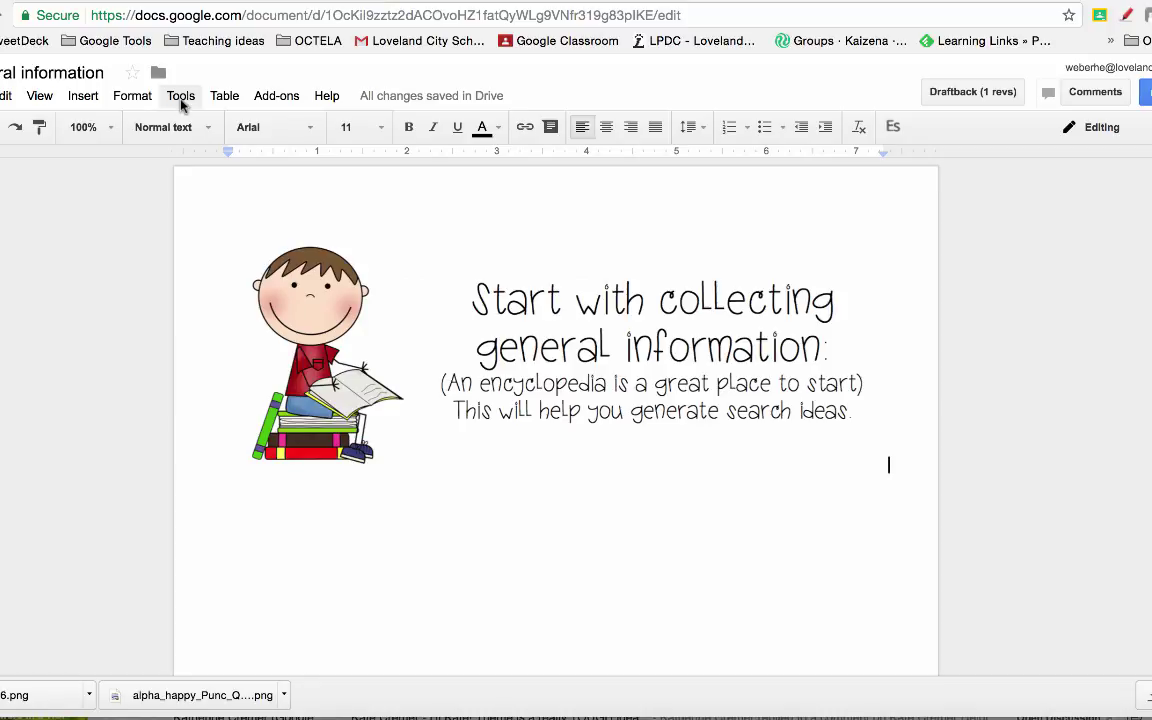
# Open the Explore research sidebar from the Tools menu
pyautogui.click(180, 95)
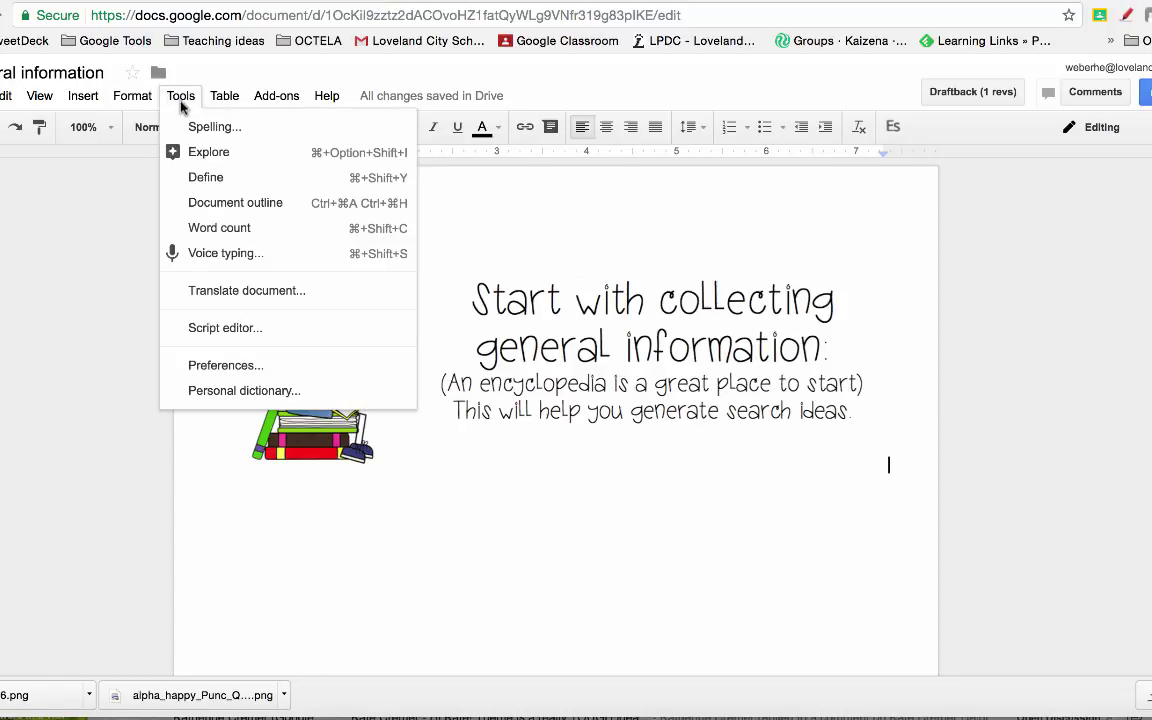
pyautogui.moveTo(208, 159)
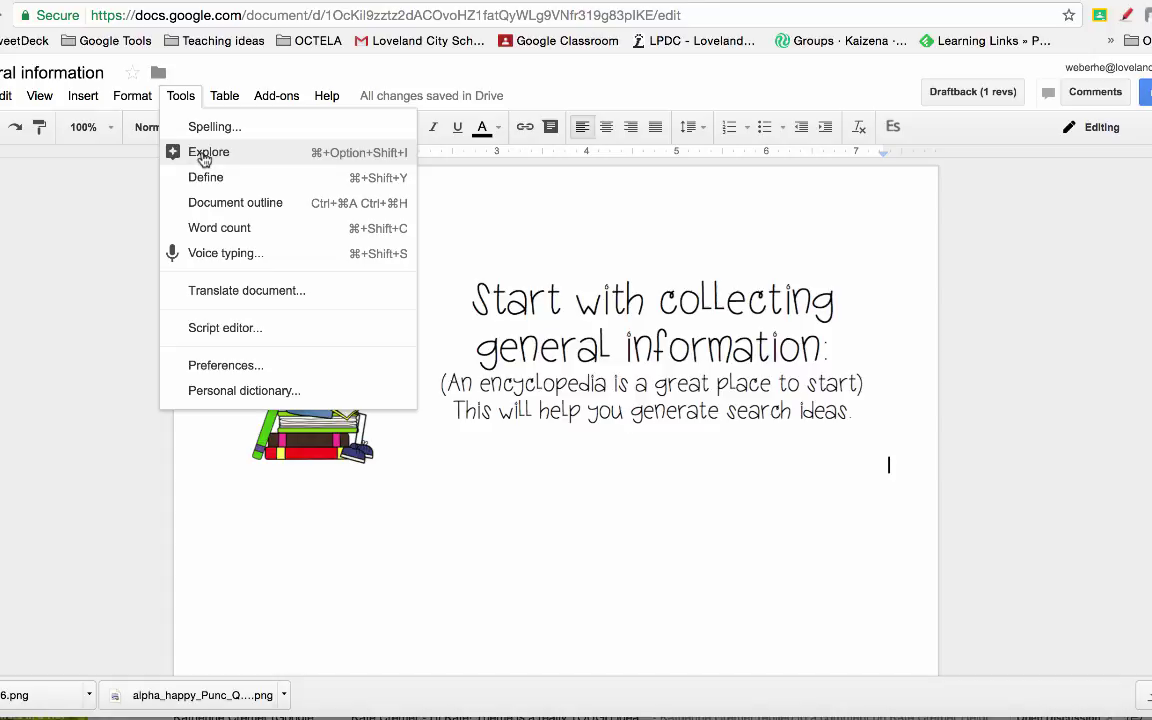
pyautogui.click(205, 152)
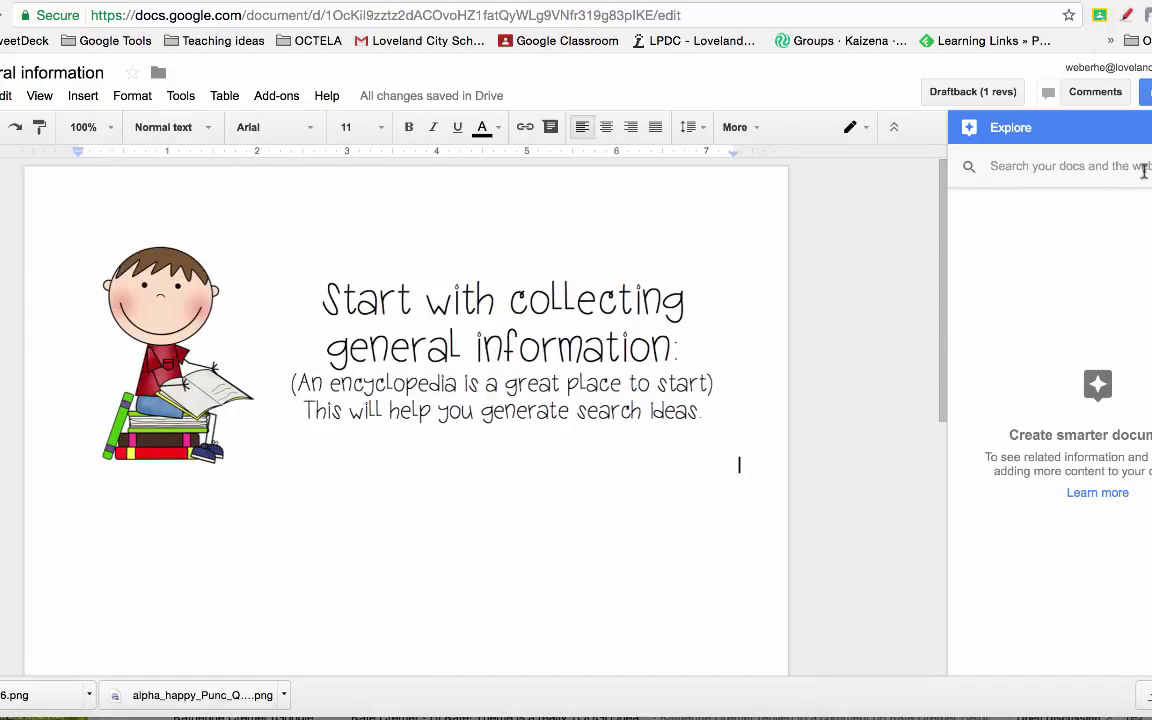
pyautogui.moveTo(1023, 170)
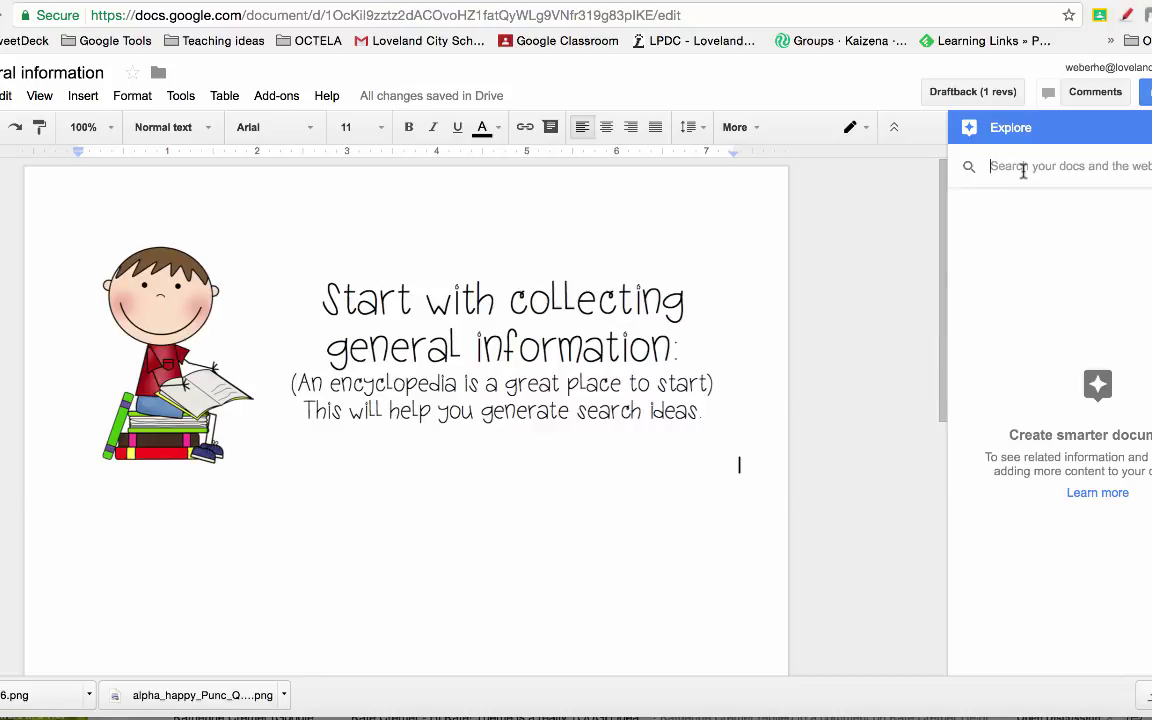
# Search Explore for 'how to care for a horse' and browse the web results
pyautogui.write('how to ch')
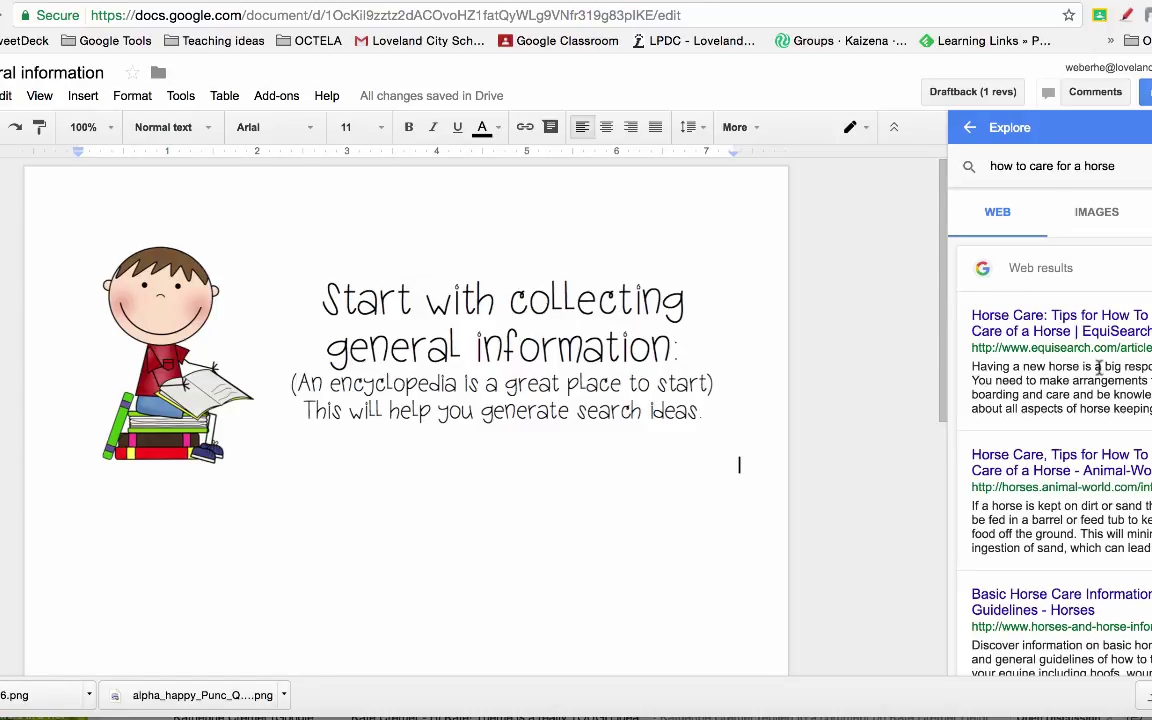
pyautogui.scroll(-3)
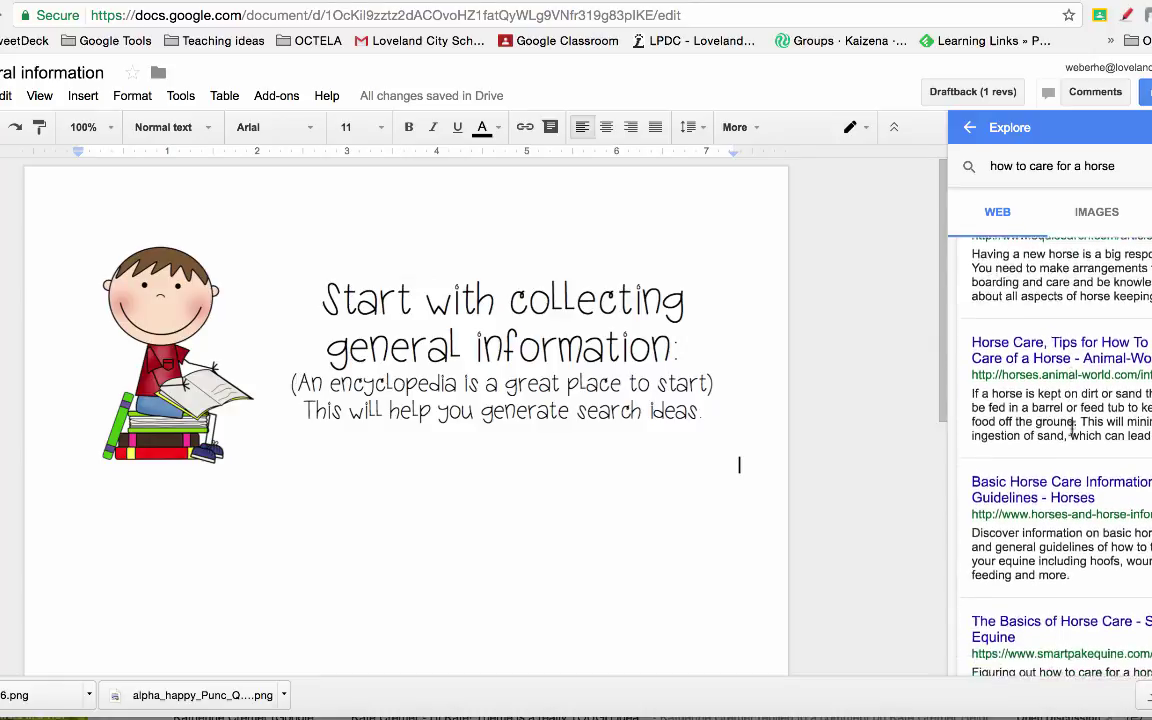
pyautogui.scroll(-3)
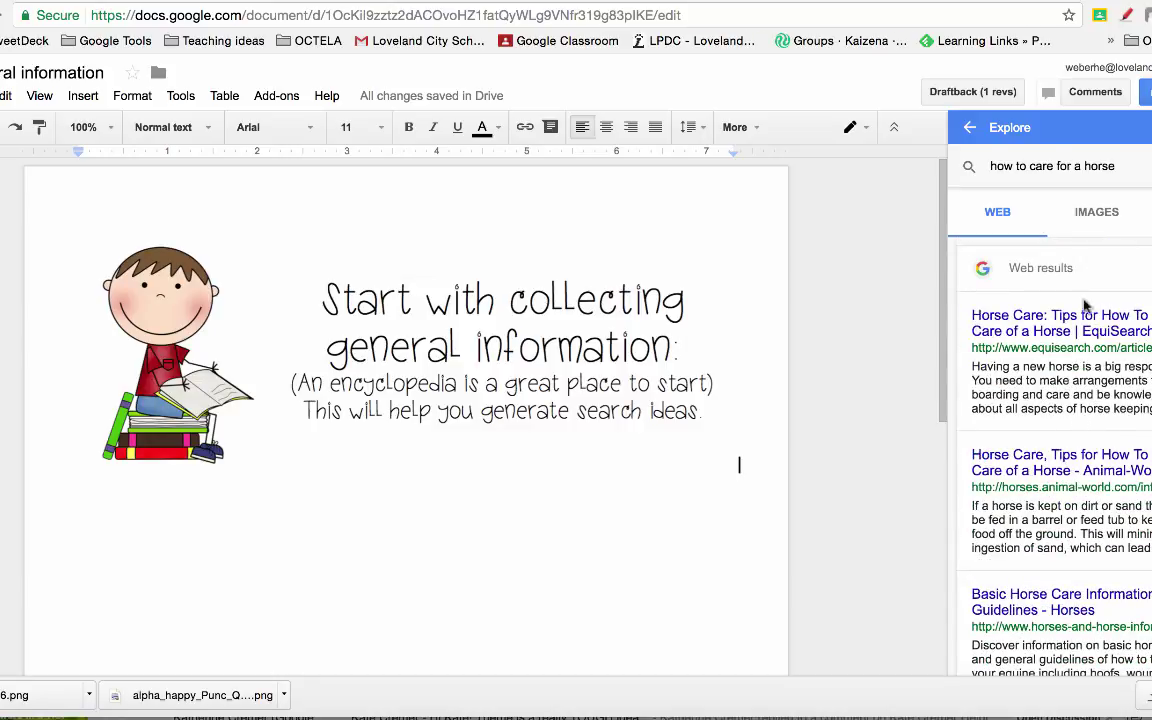
pyautogui.click(1116, 166)
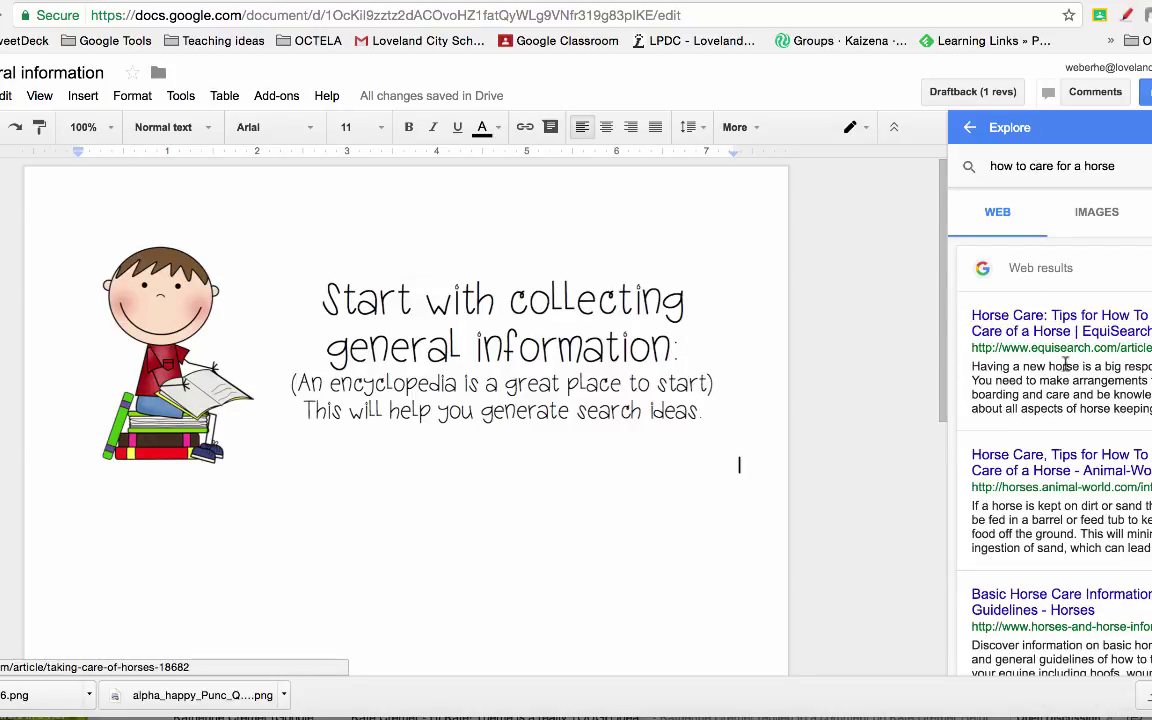
pyautogui.moveTo(1060, 332)
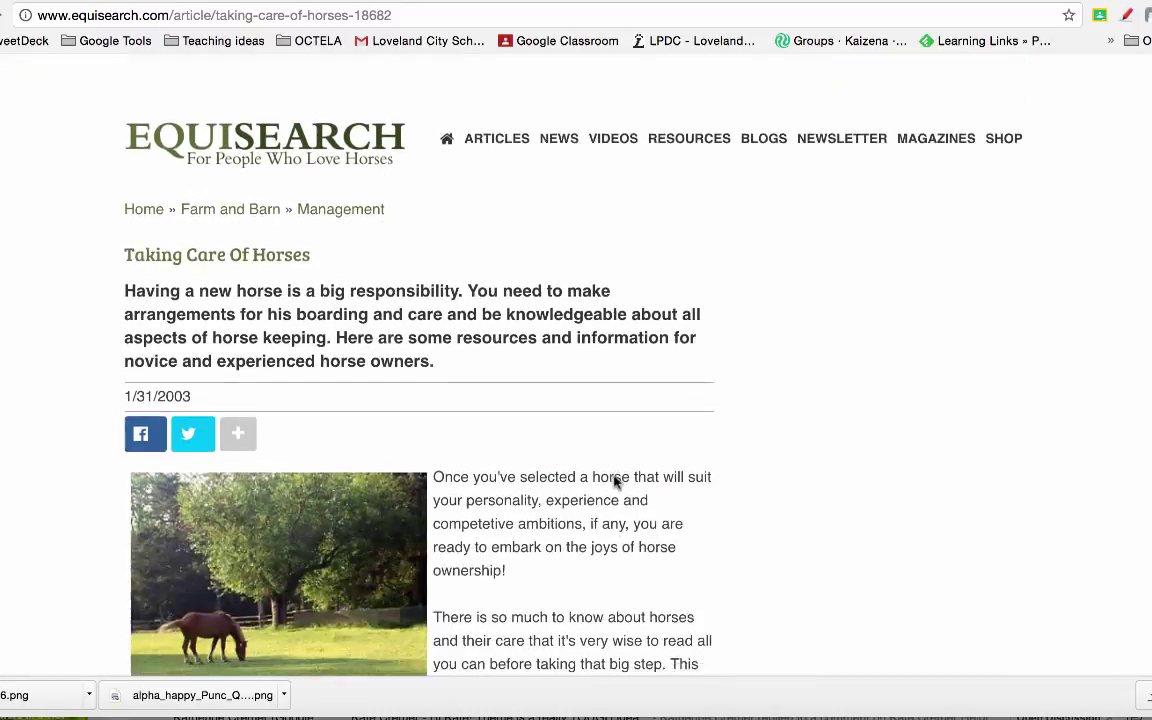
# Scroll the EquiSearch 'Taking Care Of Horses' article down to the Equine Nutrition tips
pyautogui.scroll(-3)
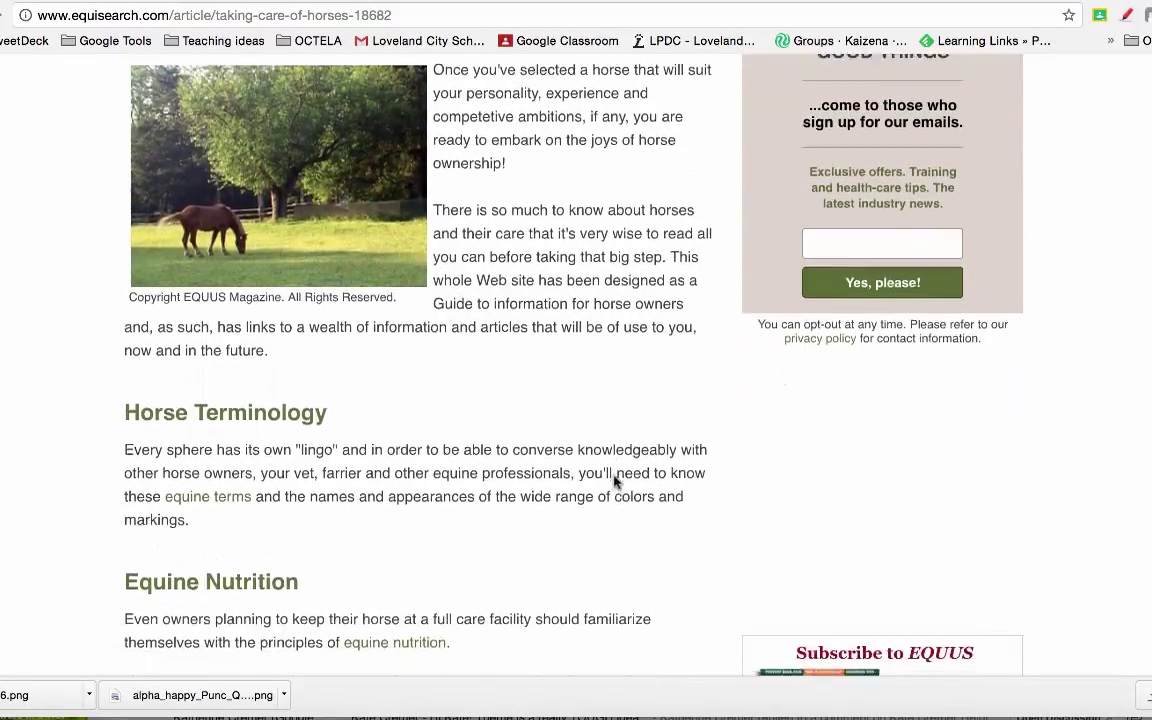
pyautogui.scroll(-3)
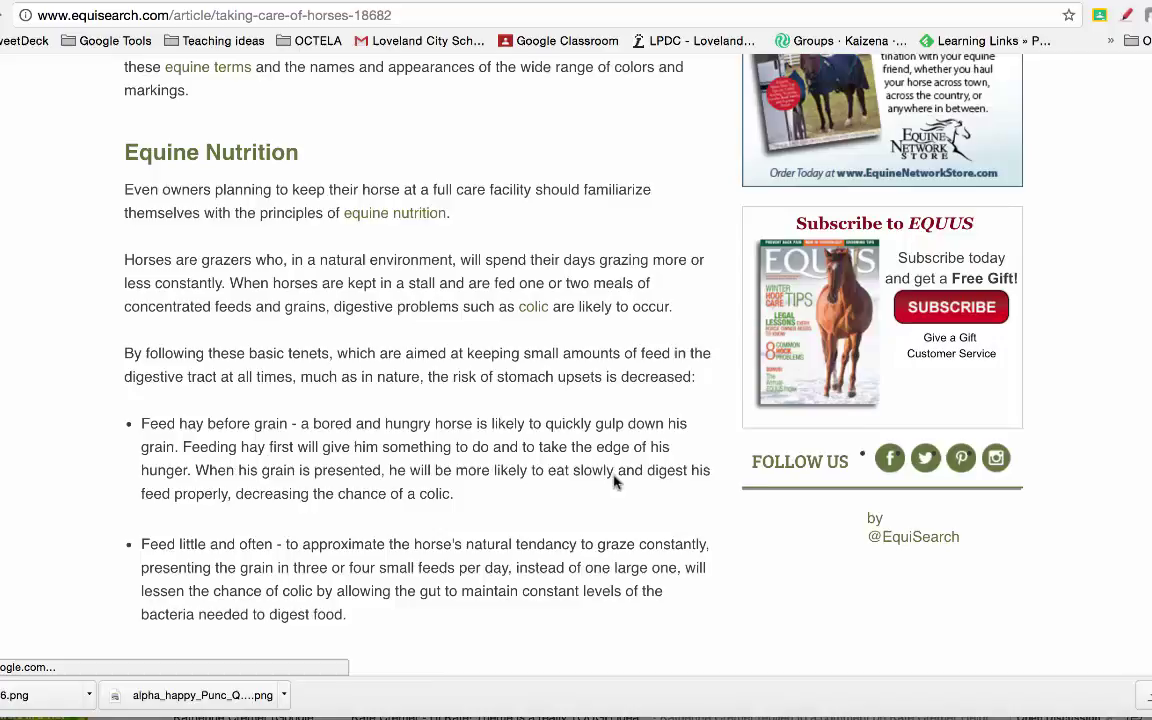
pyautogui.scroll(-3)
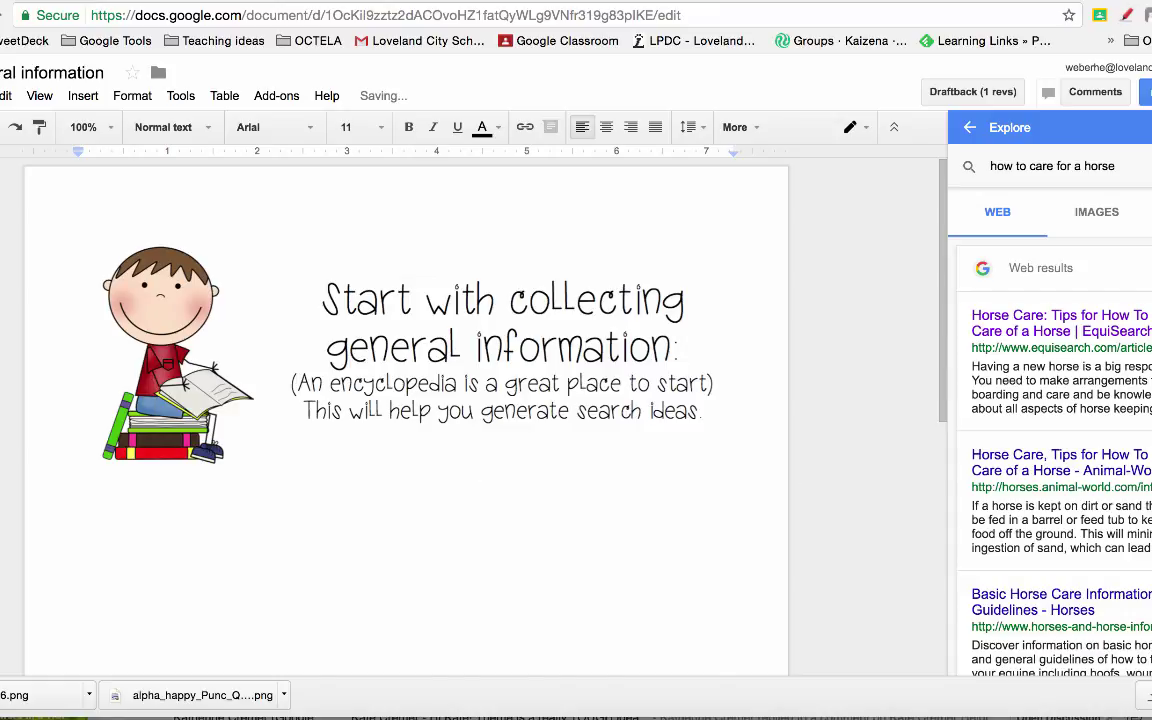
# Scroll to the pasted Equine Nutrition passage with its two feeding-tip bullets
pyautogui.scroll(-3)
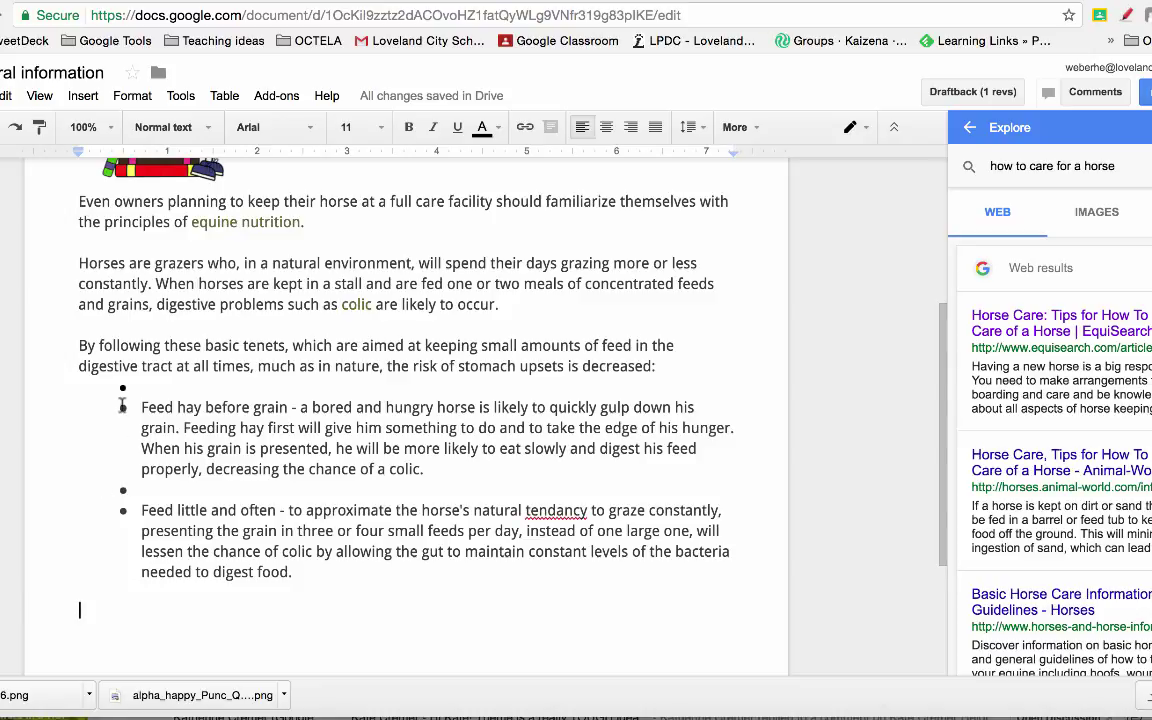
pyautogui.moveTo(305, 551)
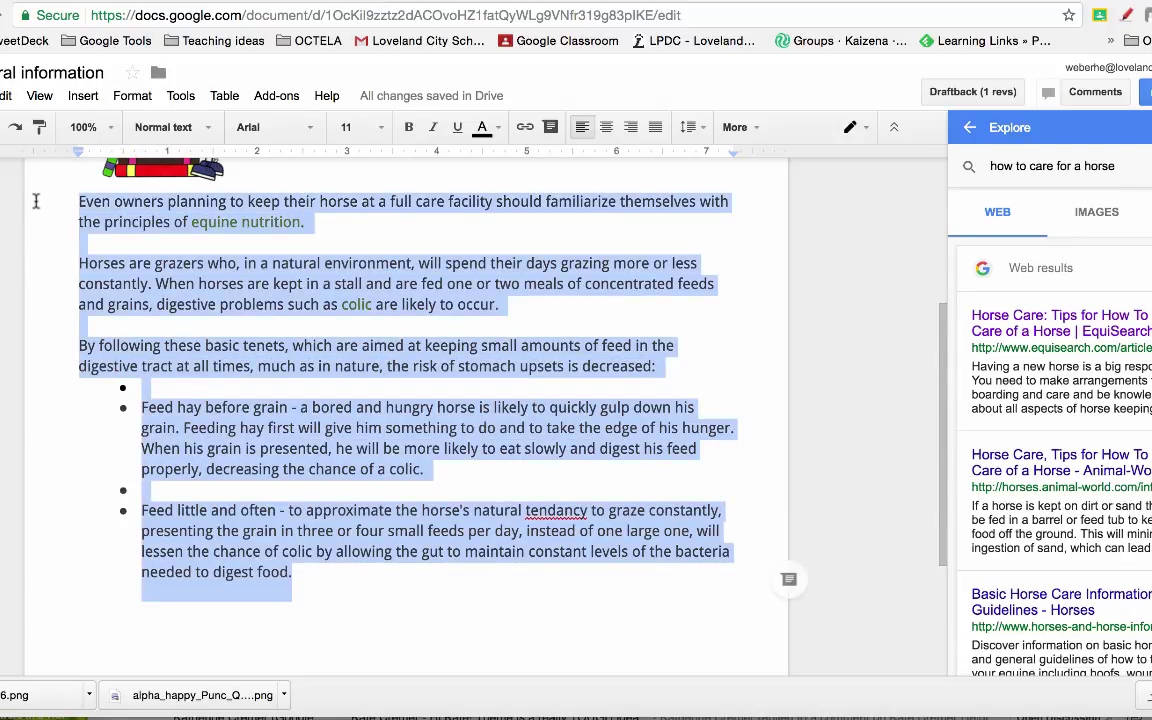
# Give the selected Equine Nutrition passage a bright green highlight and confirm the colour
pyautogui.click(270, 127)
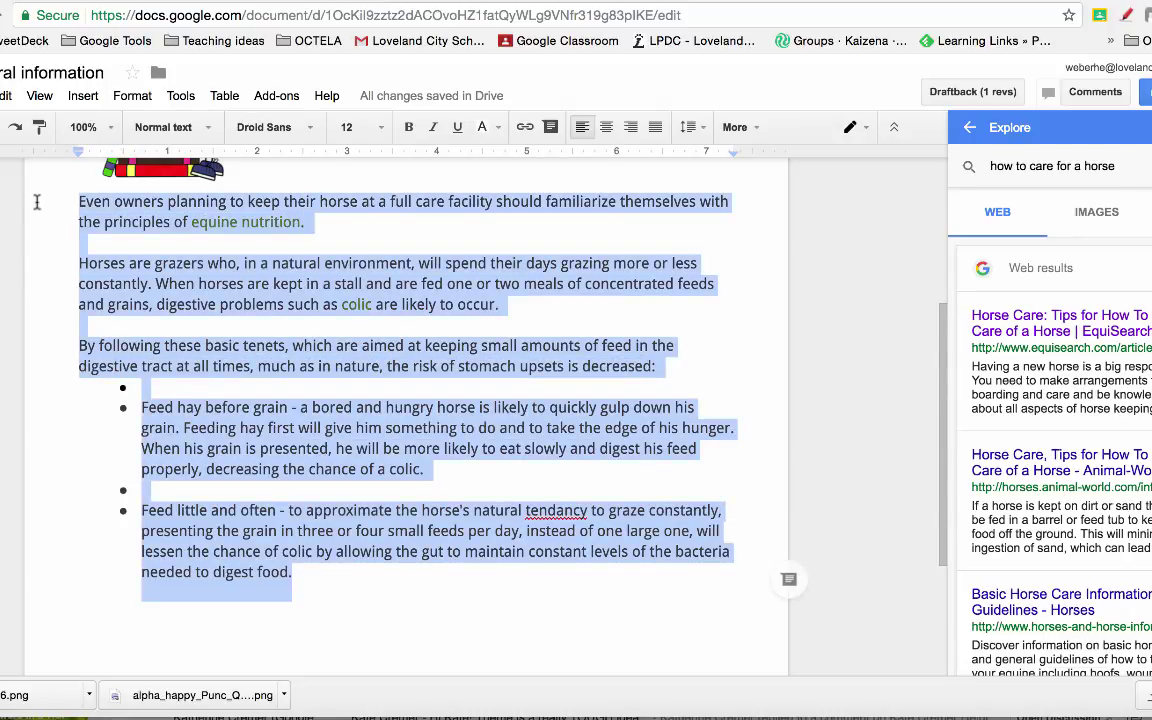
pyautogui.moveTo(905, 384)
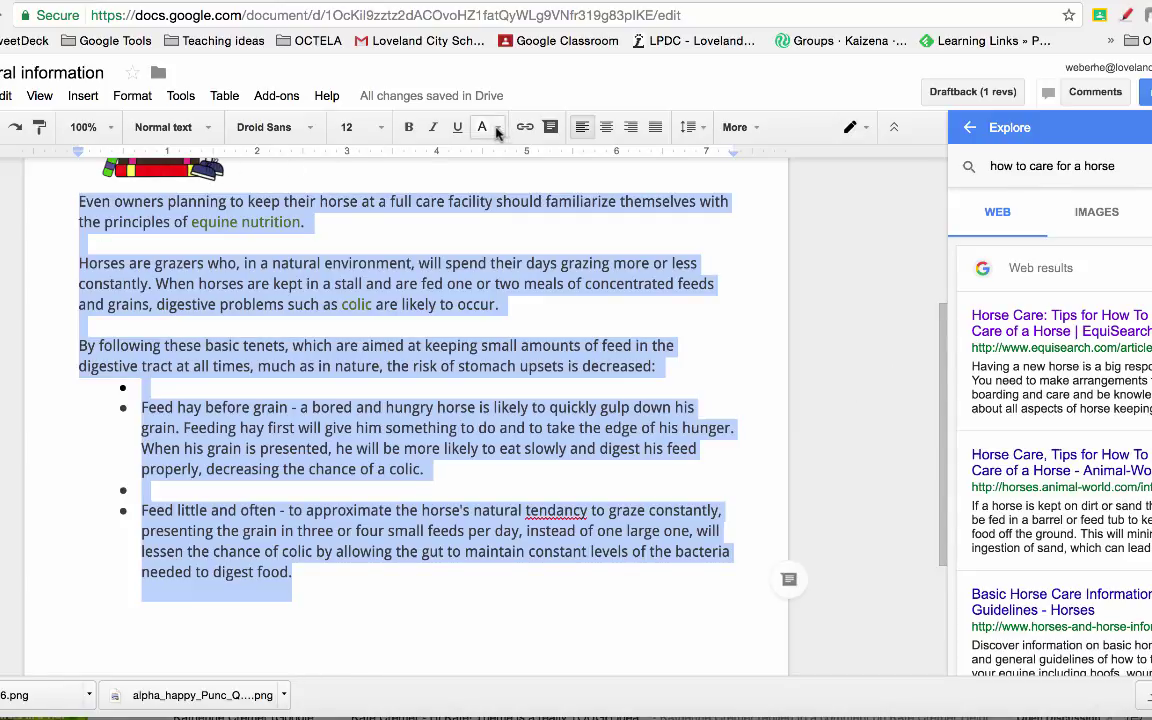
pyautogui.click(497, 127)
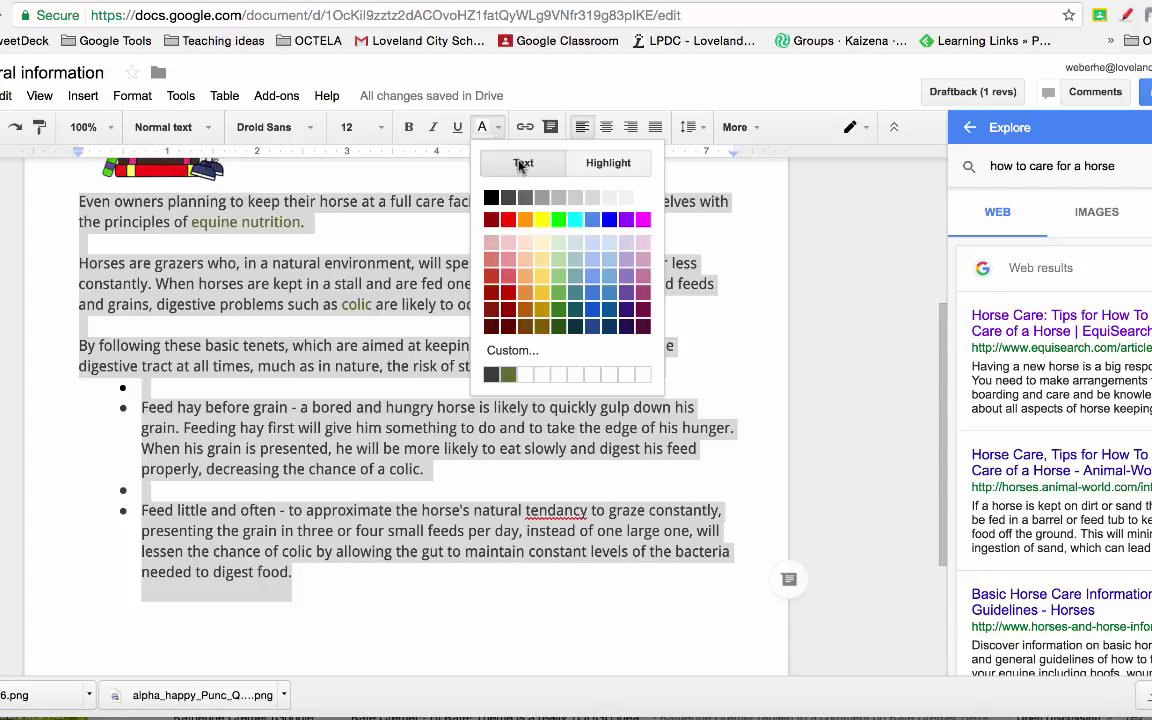
pyautogui.click(608, 163)
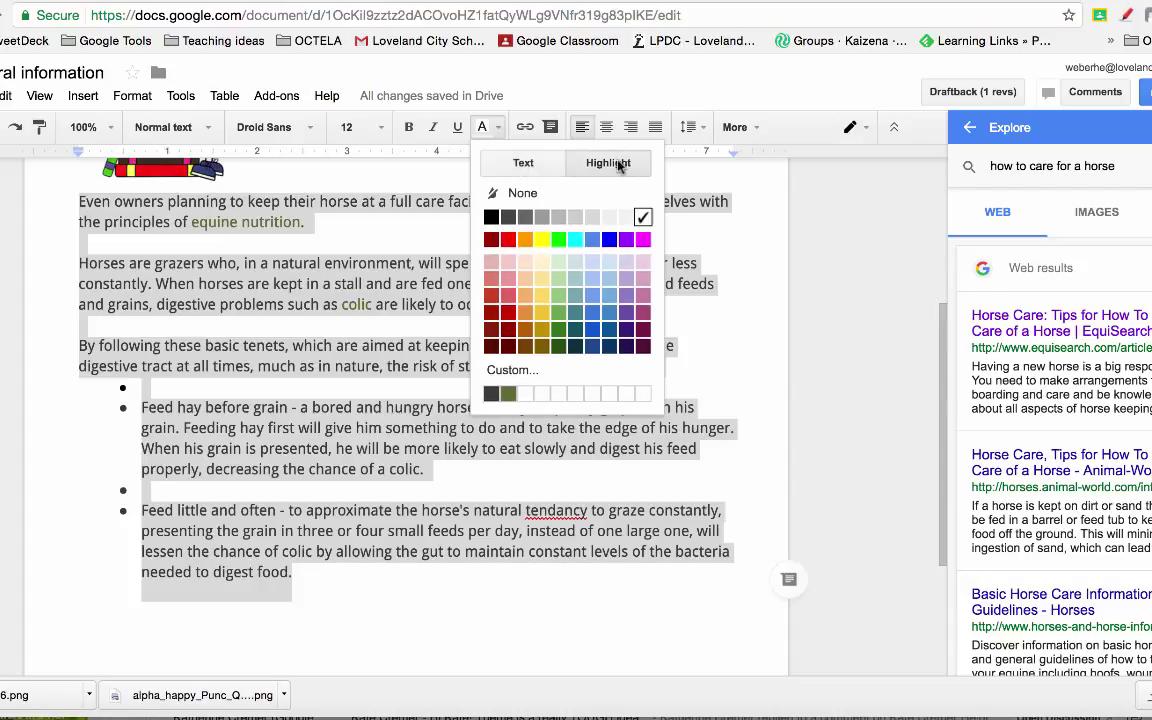
pyautogui.click(531, 239)
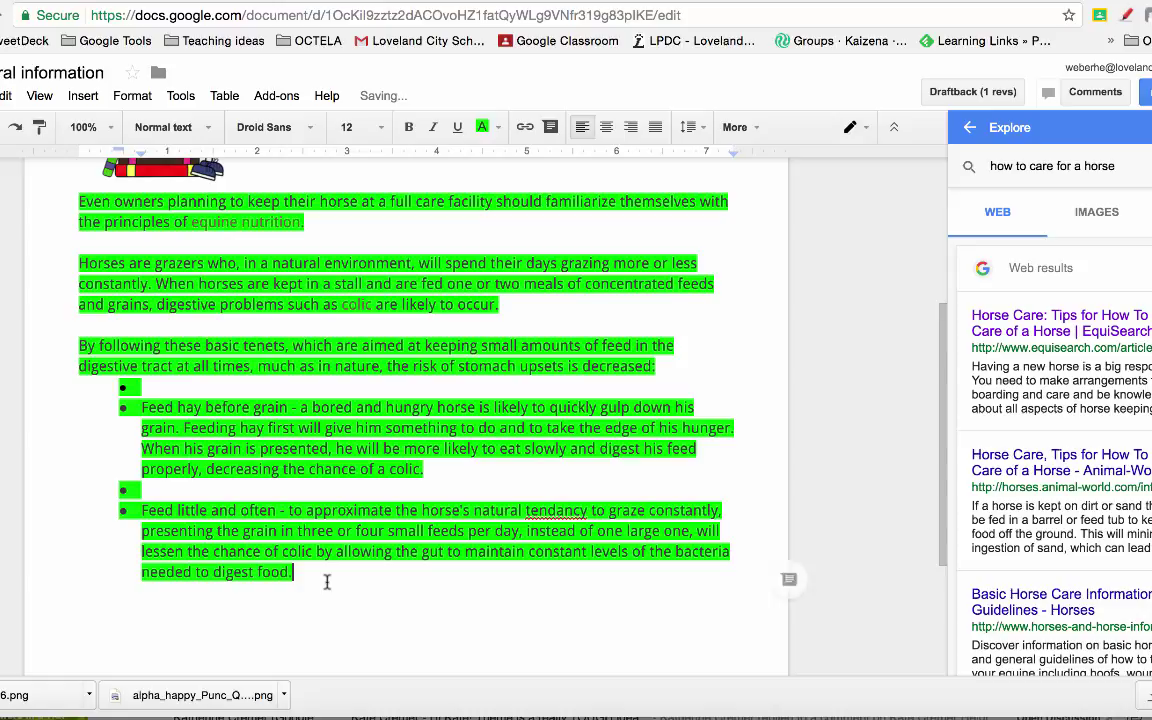
pyautogui.click(500, 127)
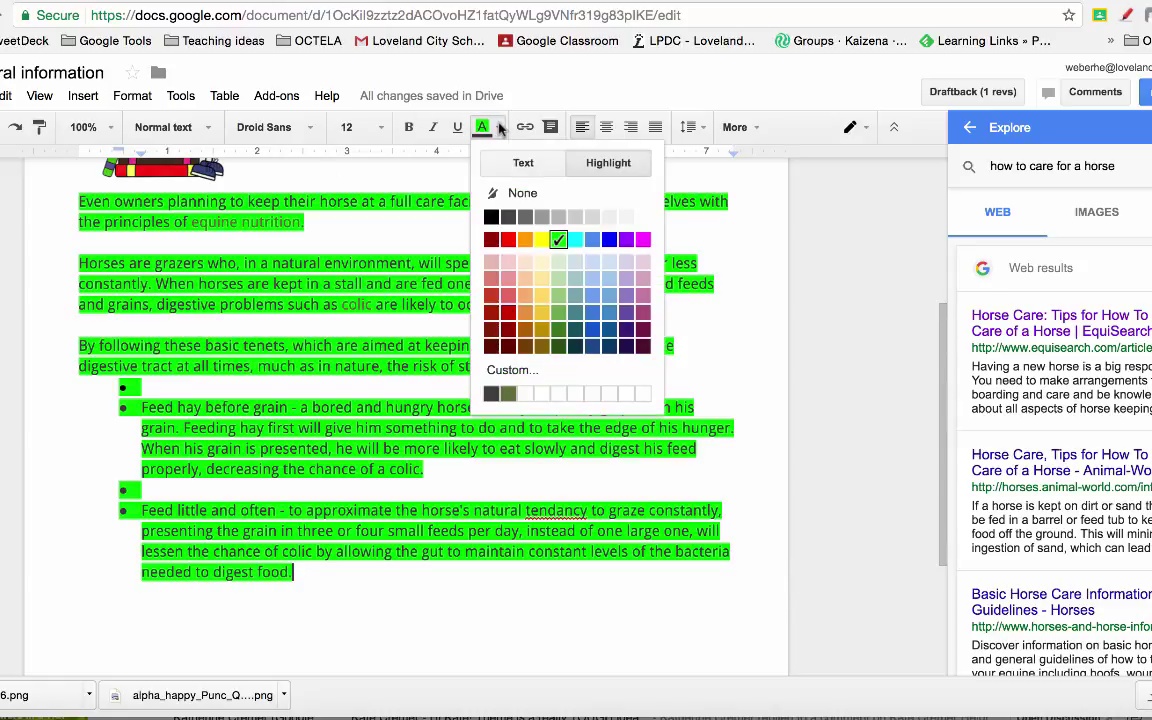
pyautogui.click(558, 238)
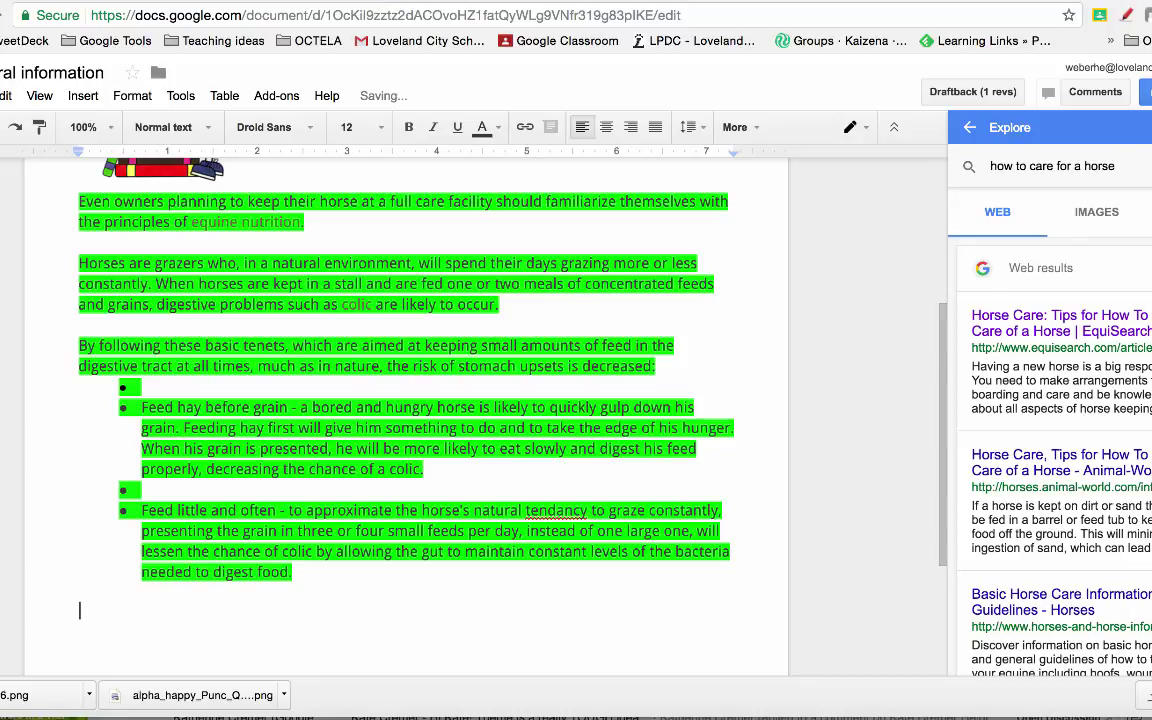
pyautogui.write('Information found')
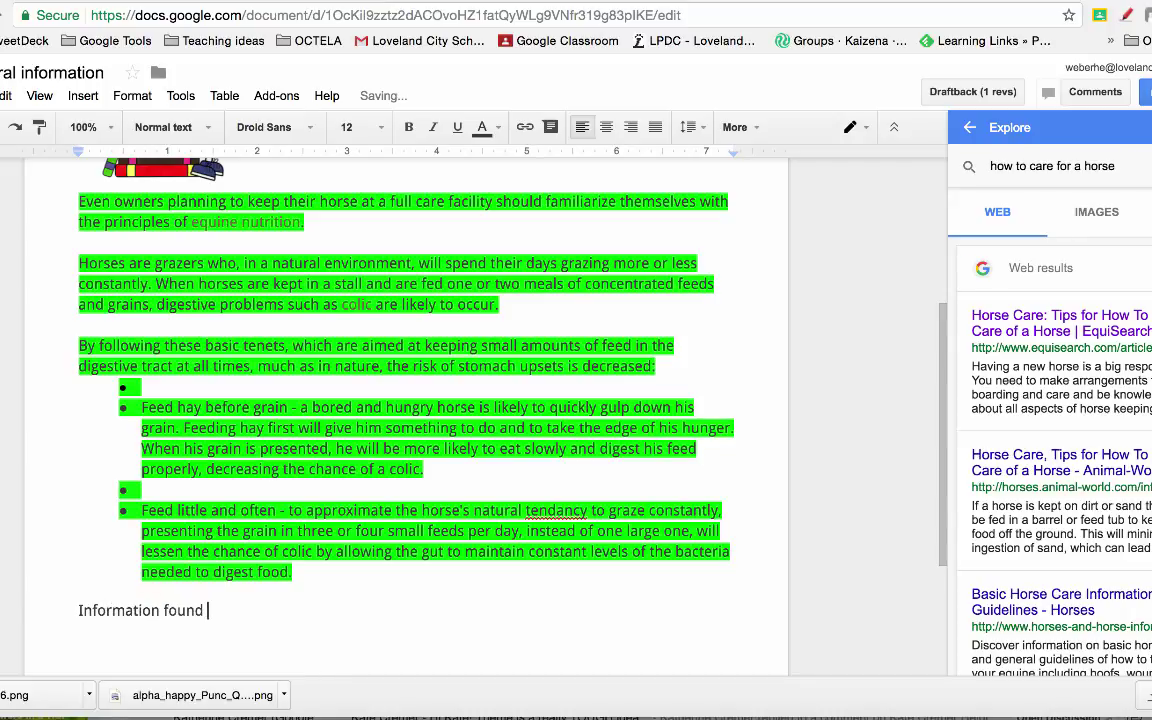
pyautogui.click(1060, 322)
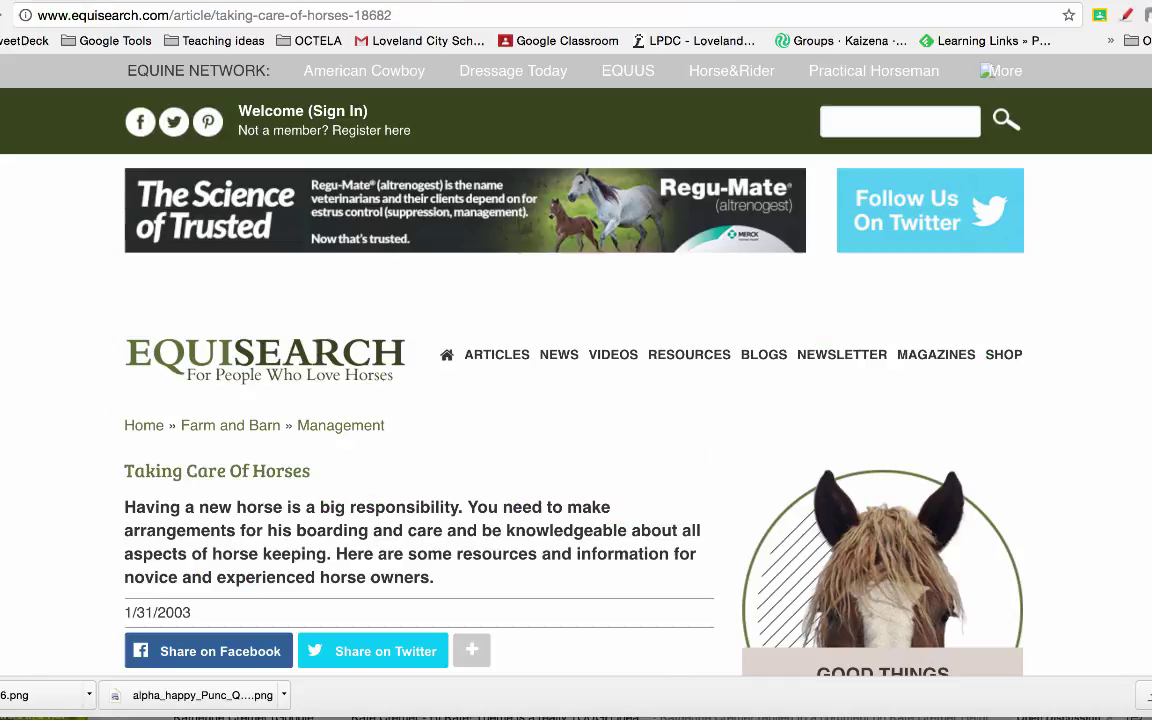
pyautogui.click(200, 15)
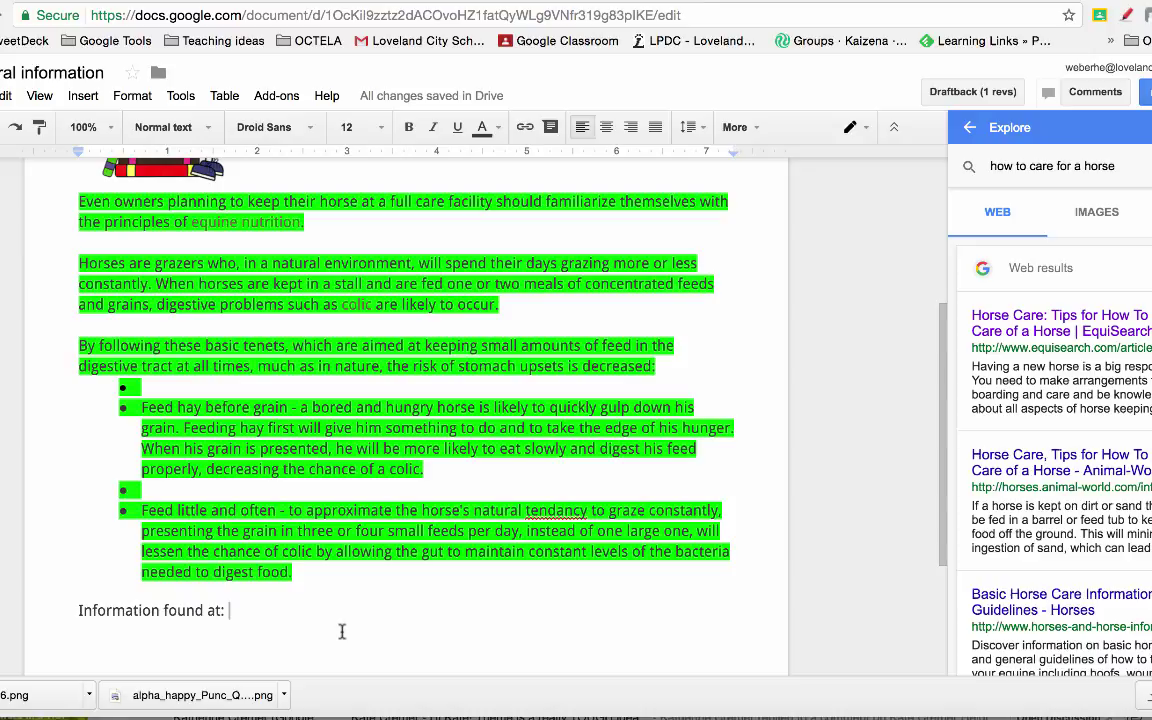
pyautogui.write('http://www.equisearch.com/article/taking-care-of-horses-18682 on')
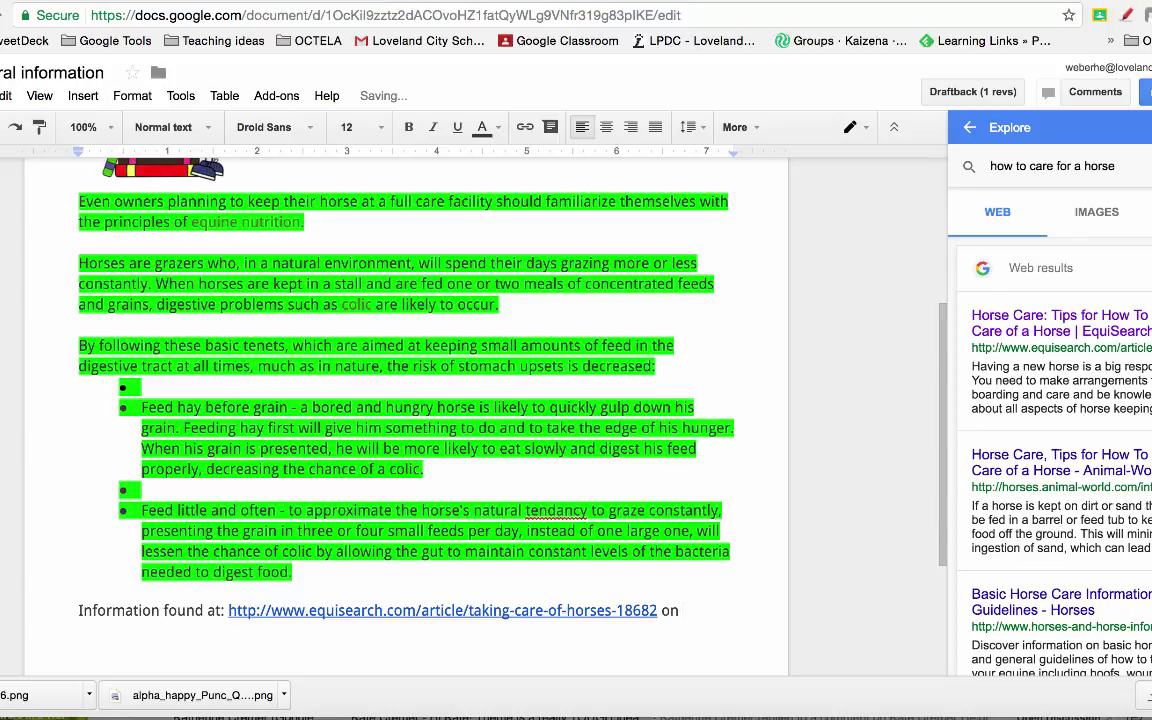
# Add the retrieval date 'on Feb. 19, 2017' after the URL
pyautogui.write('Feb. 1')
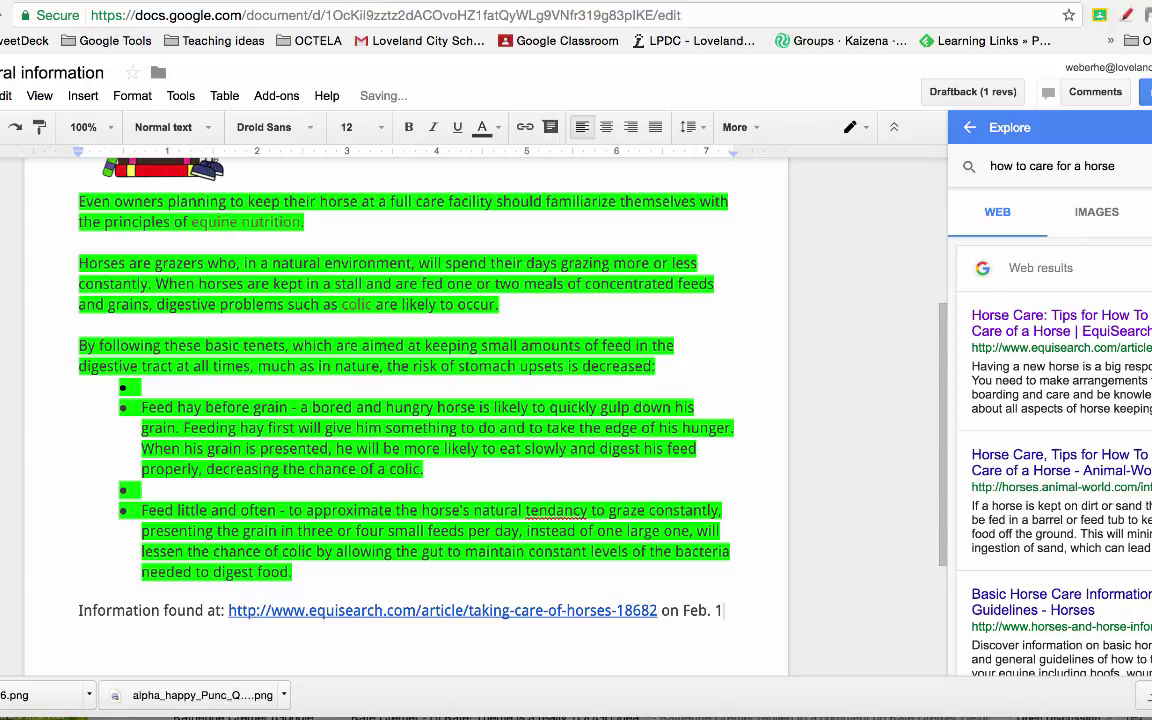
pyautogui.write('19, 200')
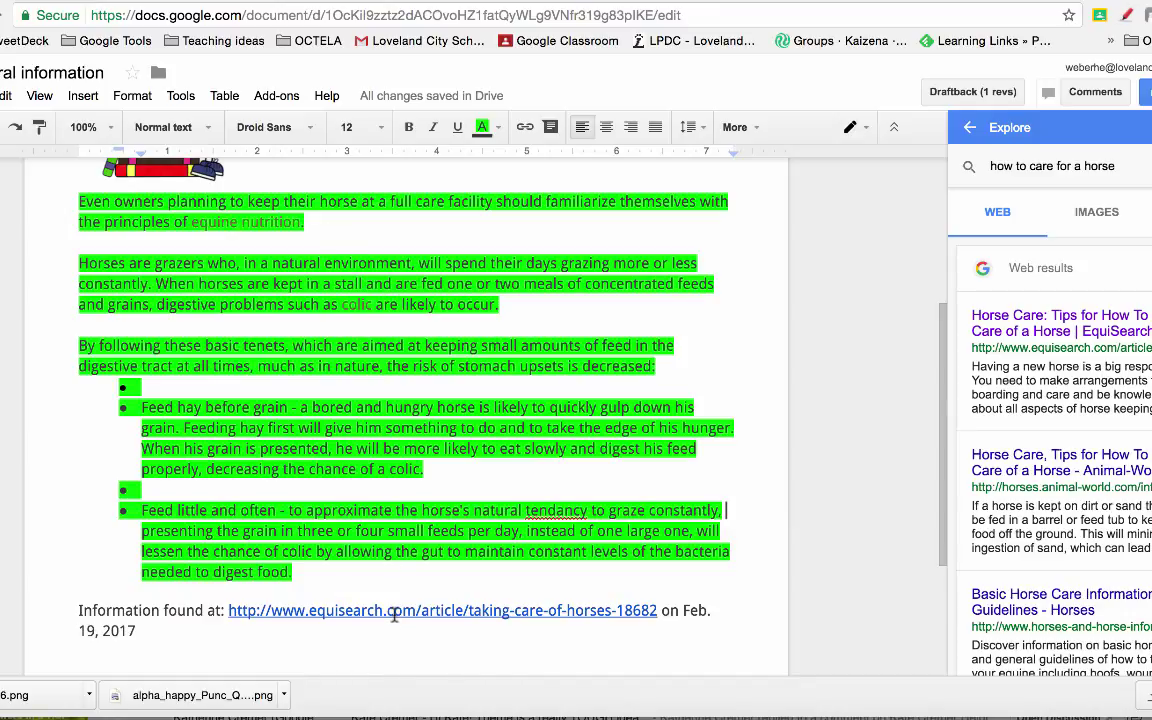
pyautogui.click(400, 611)
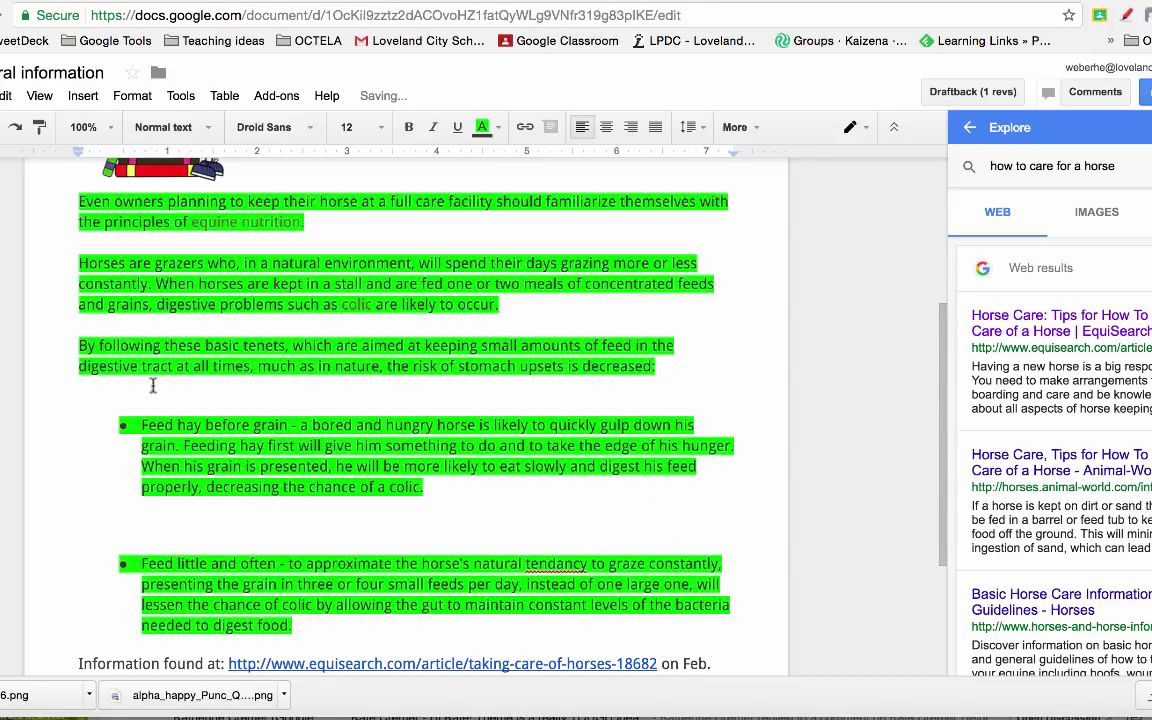
# Scroll to the empty bullets between the two feeding tips and remove them
pyautogui.scroll(-3)
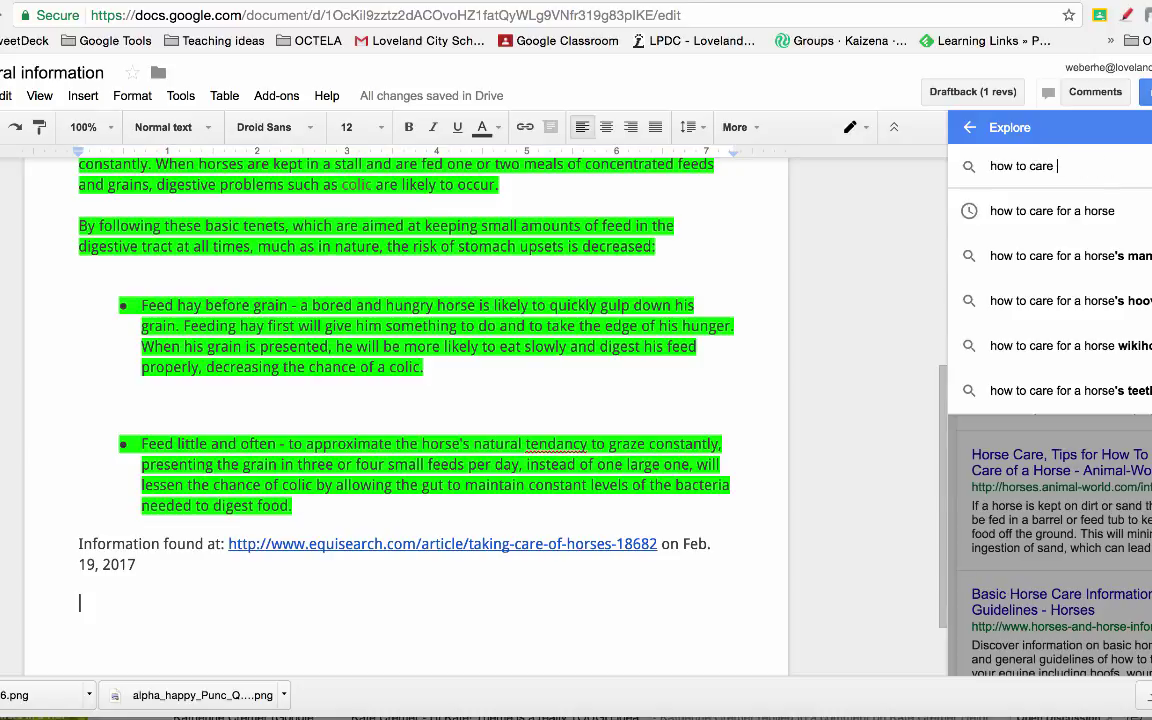
# Search Explore for 'horse care' and scroll to the ASPCA and Wikipedia results
pyautogui.write('horse')
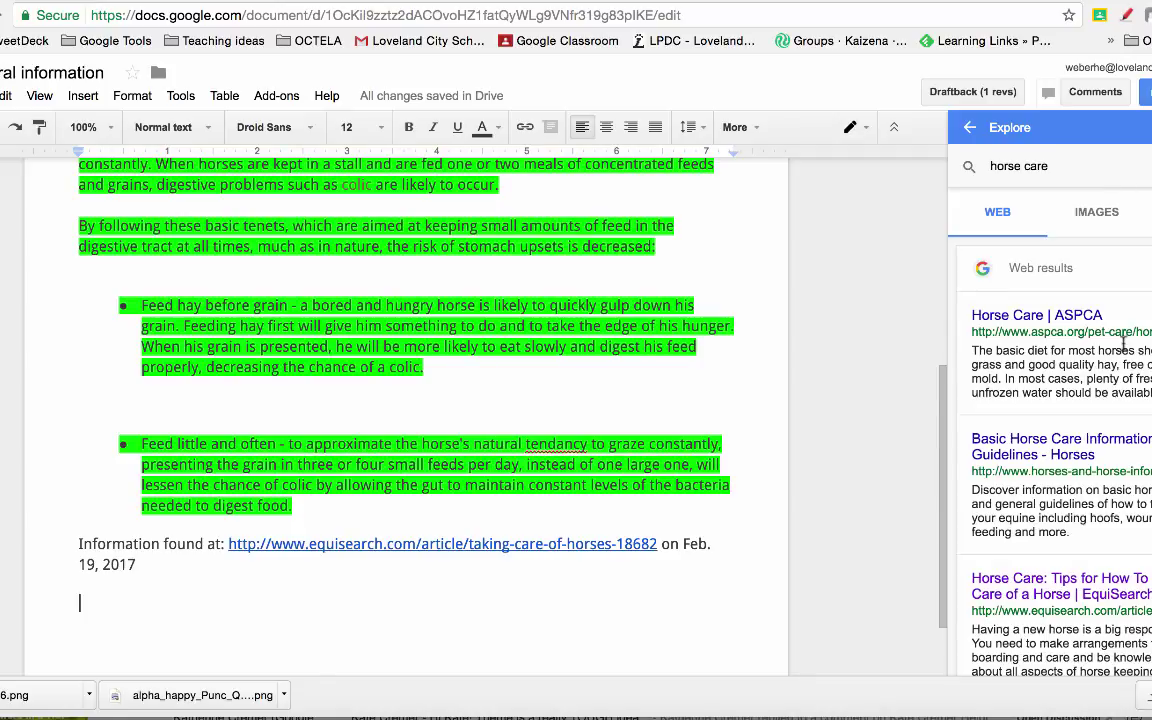
pyautogui.scroll(-3)
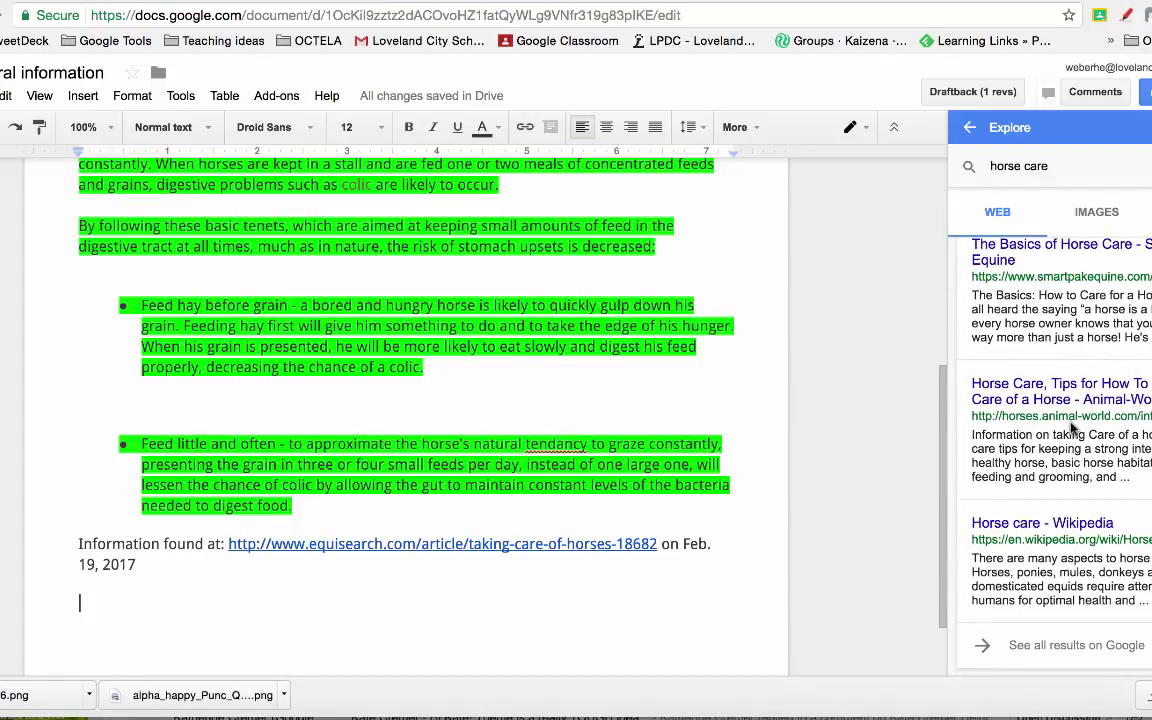
pyautogui.moveTo(1054, 527)
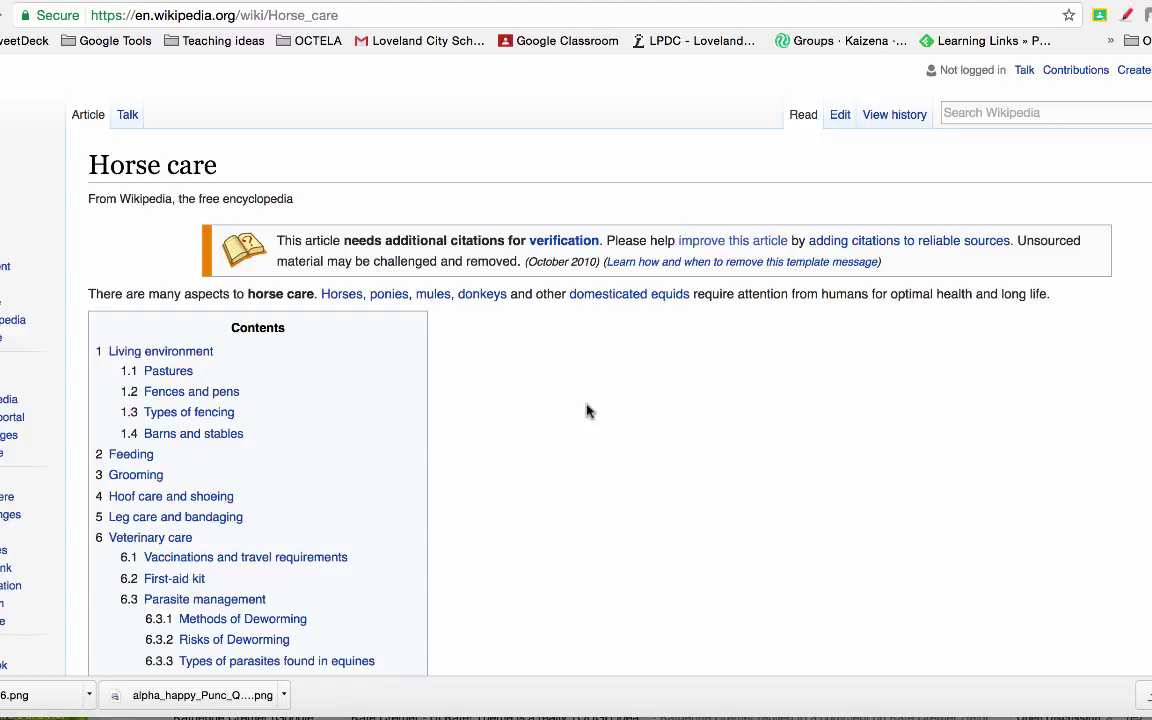
# Scroll through the Wikipedia Horse care article's contents and fencing sections
pyautogui.scroll(-3)
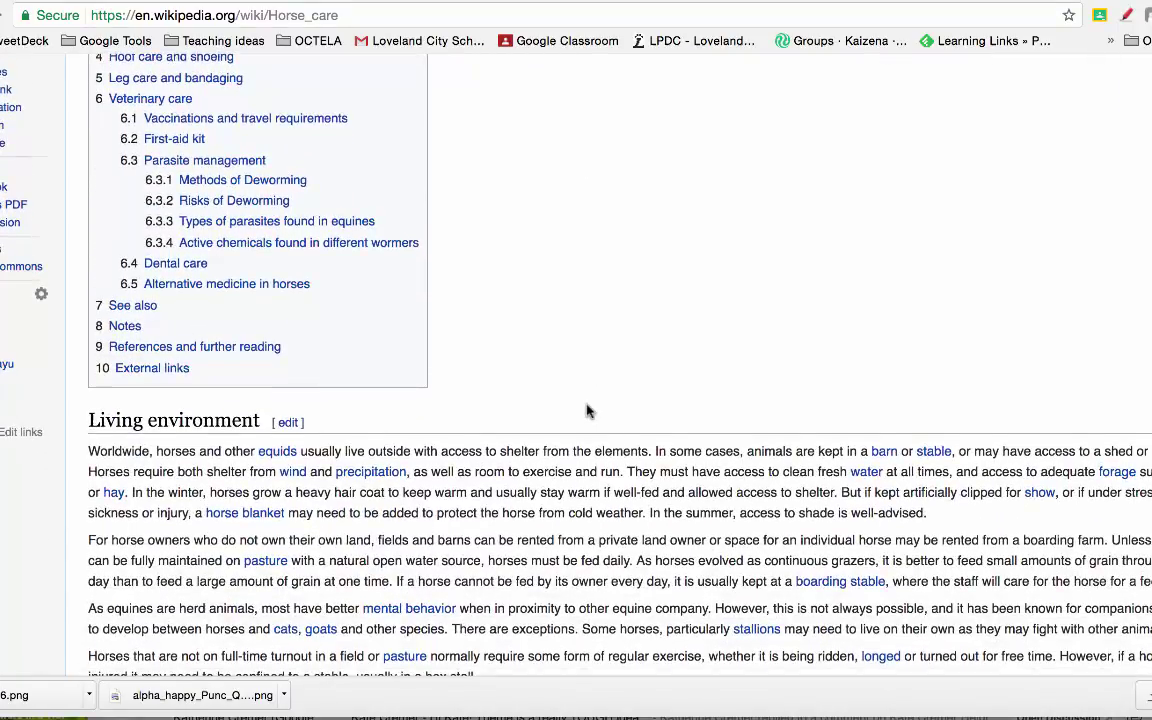
pyautogui.scroll(-3)
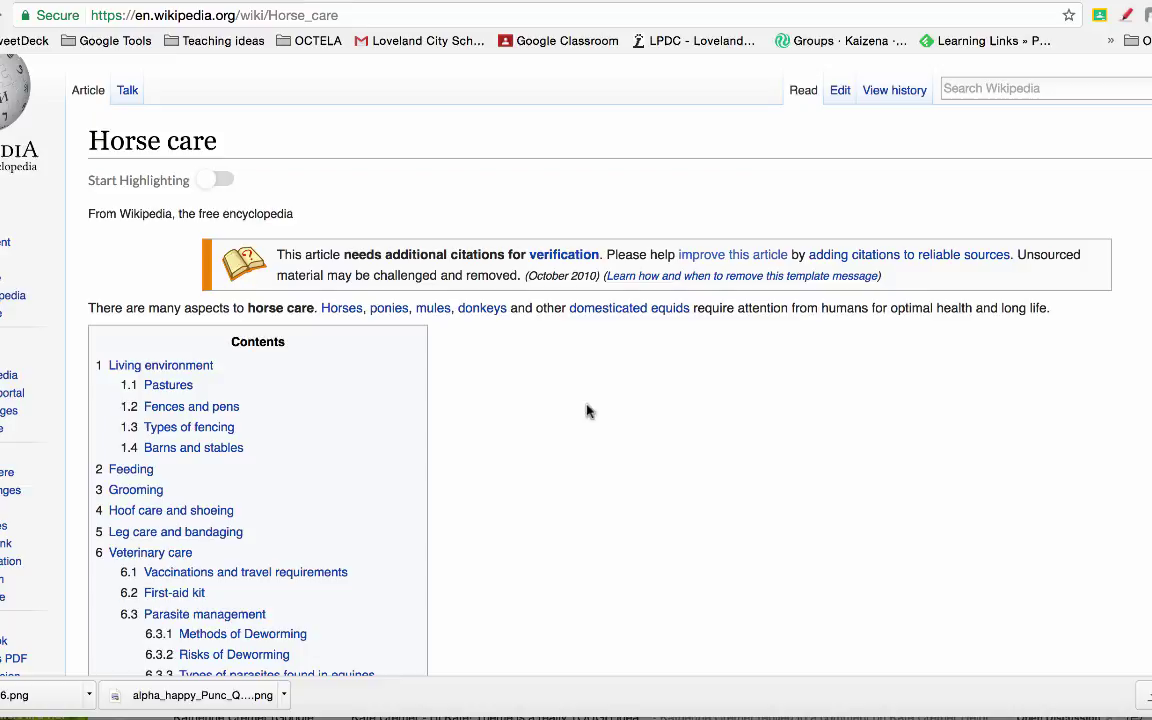
pyautogui.moveTo(467, 256)
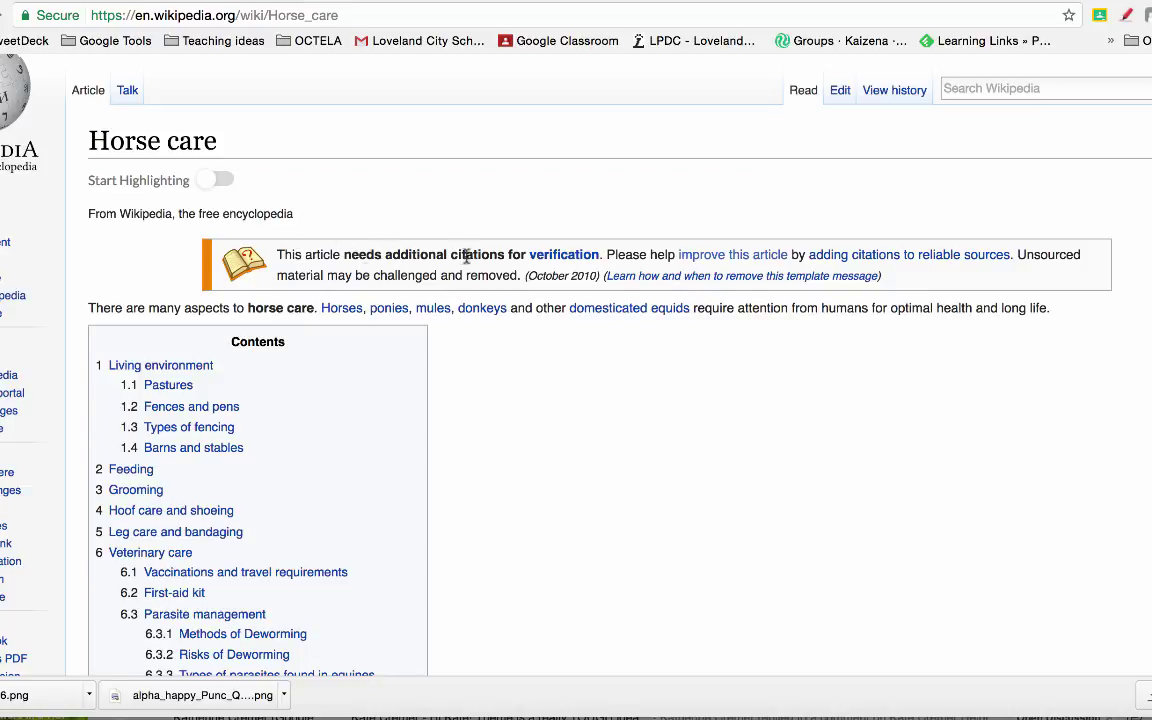
pyautogui.moveTo(564, 262)
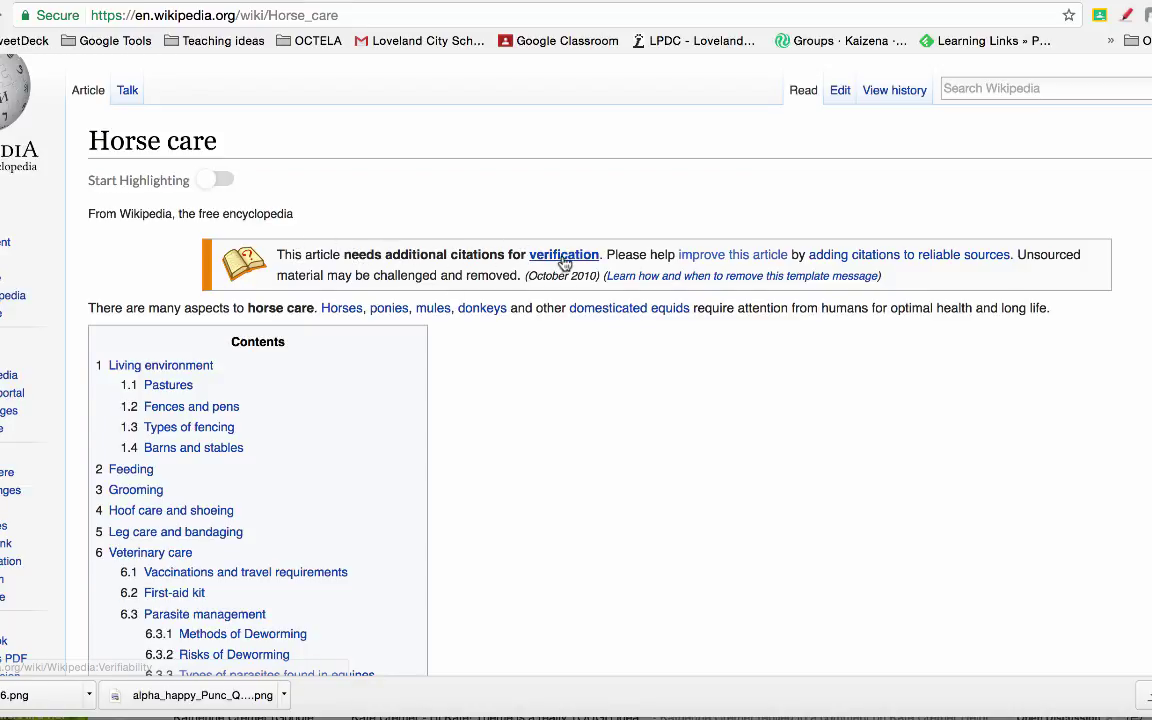
pyautogui.scroll(-3)
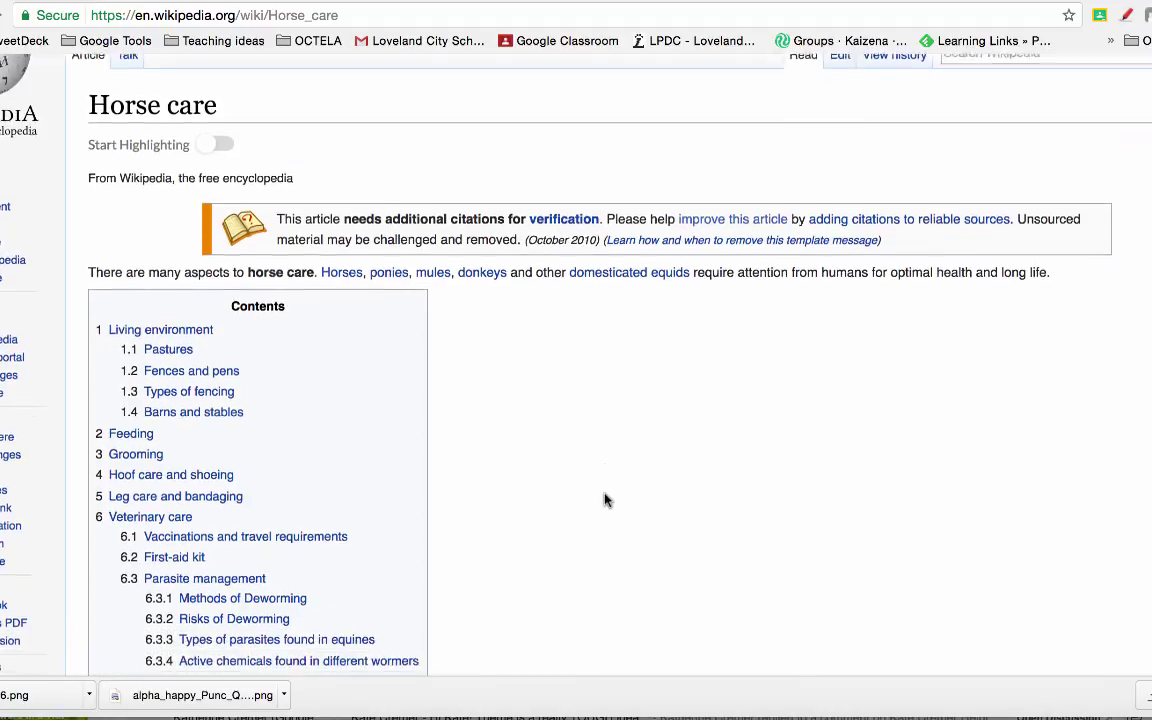
pyautogui.scroll(-3)
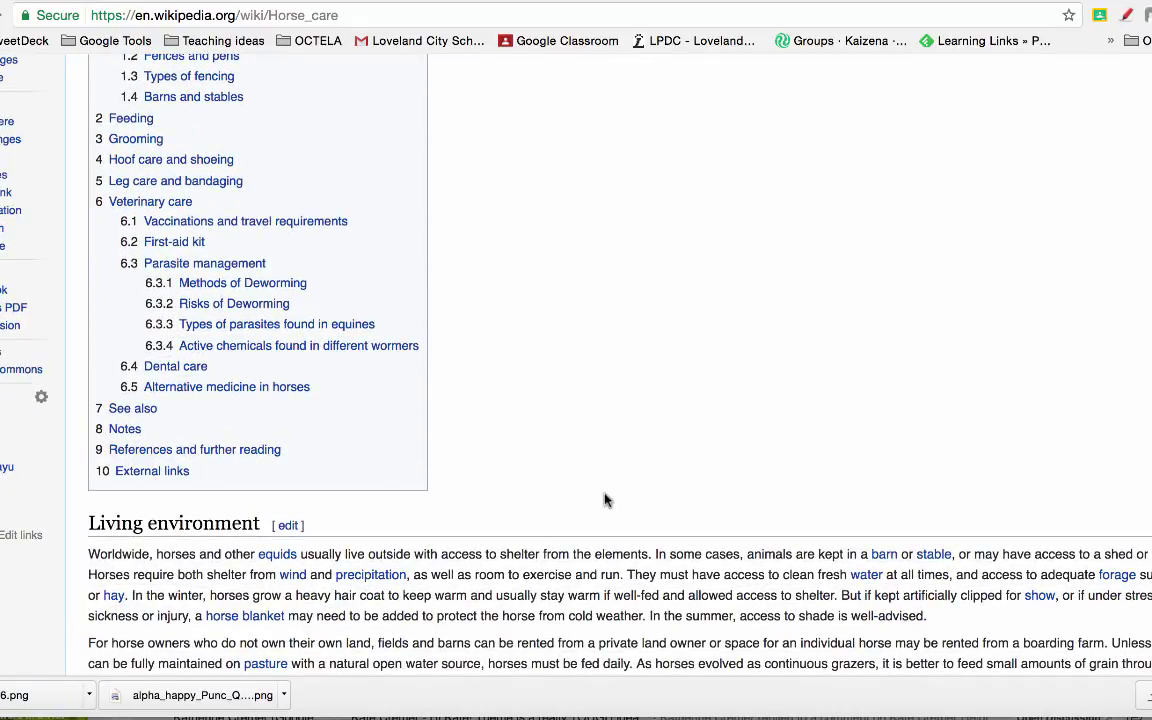
pyautogui.moveTo(347, 378)
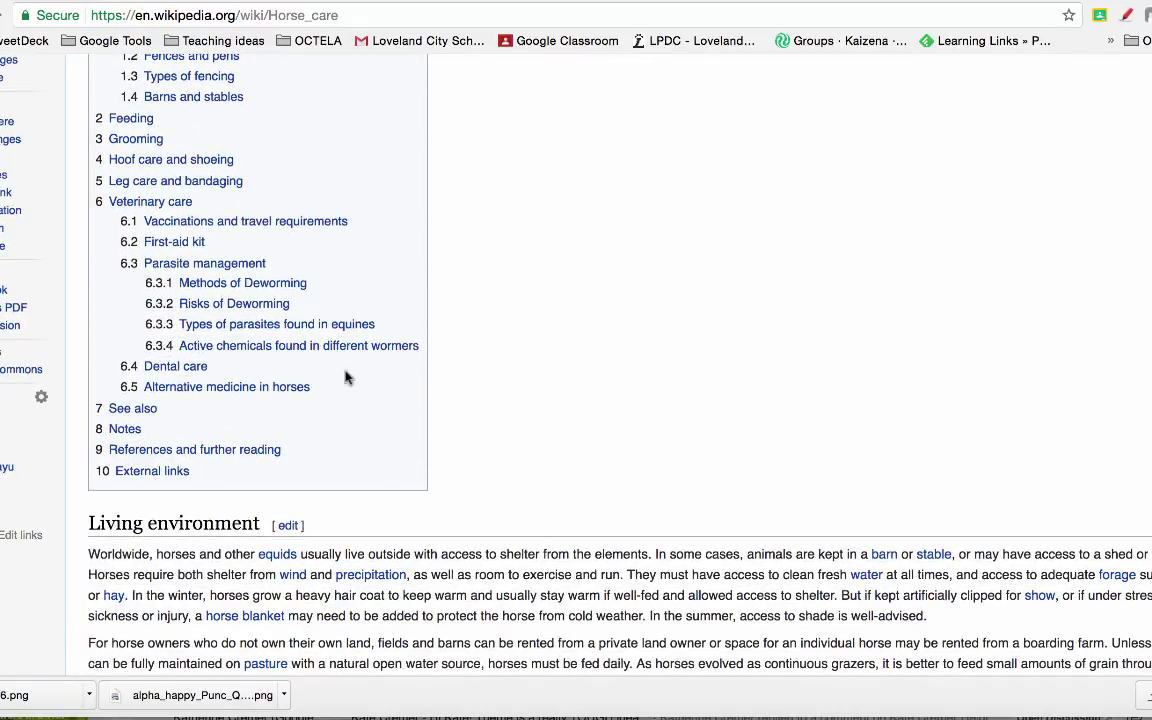
pyautogui.moveTo(132, 118)
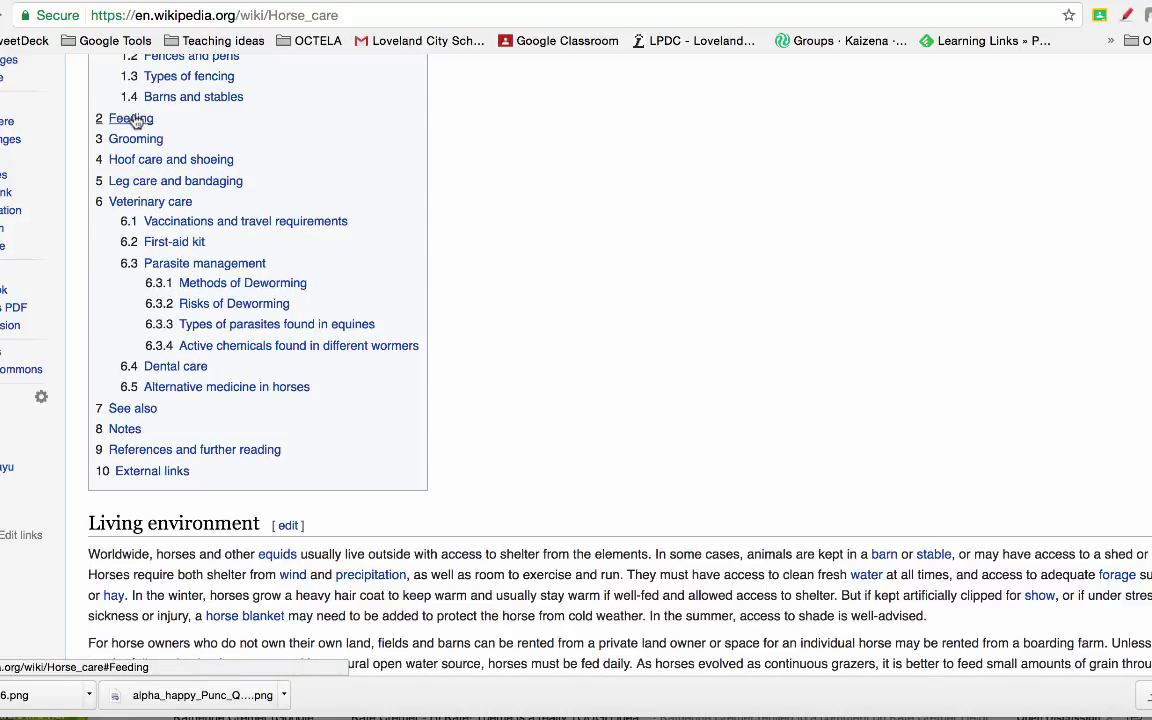
pyautogui.moveTo(149, 211)
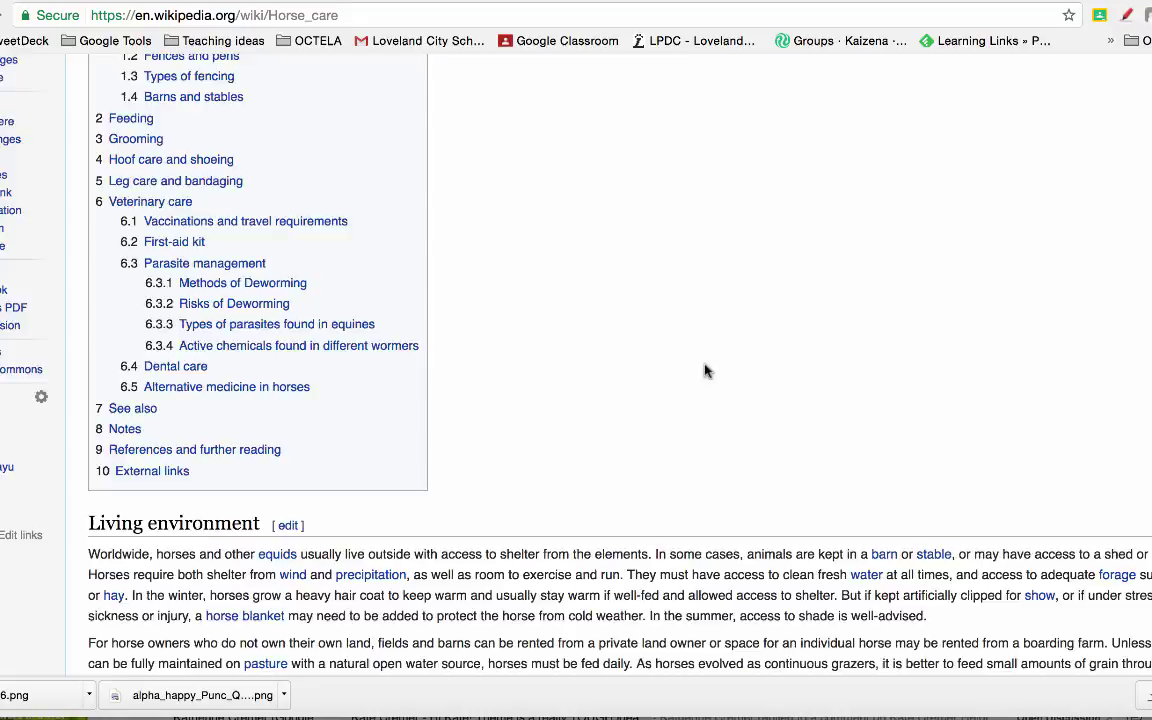
pyautogui.scroll(3)
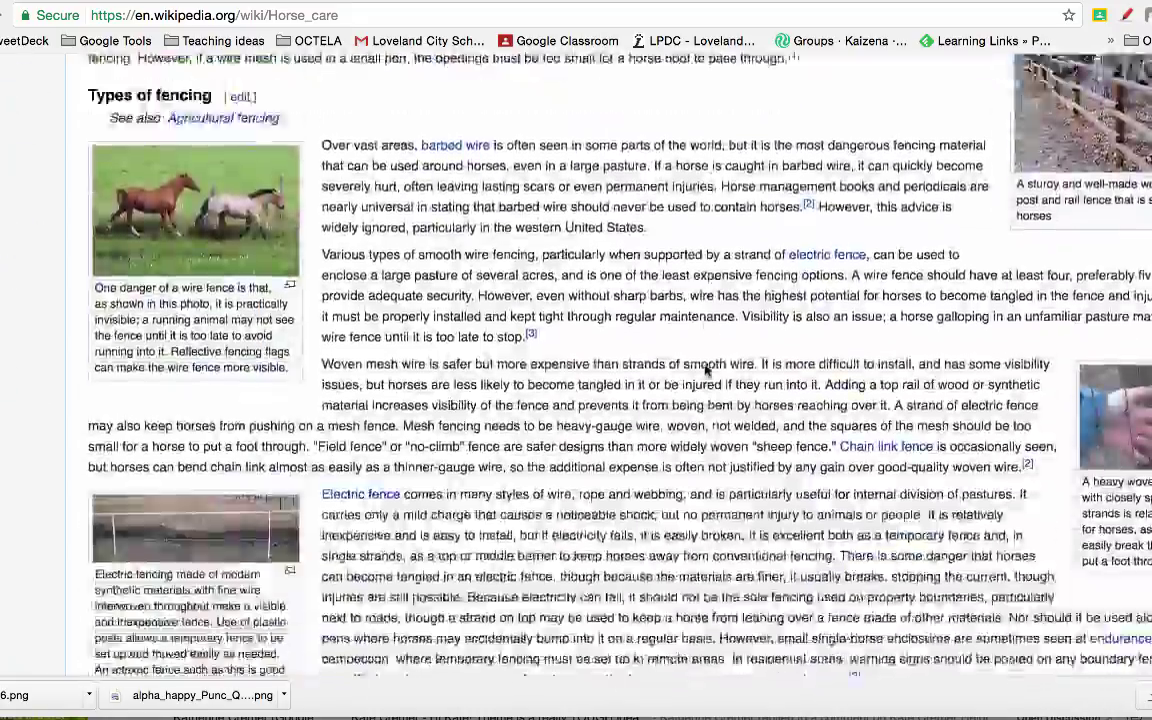
pyautogui.scroll(-3)
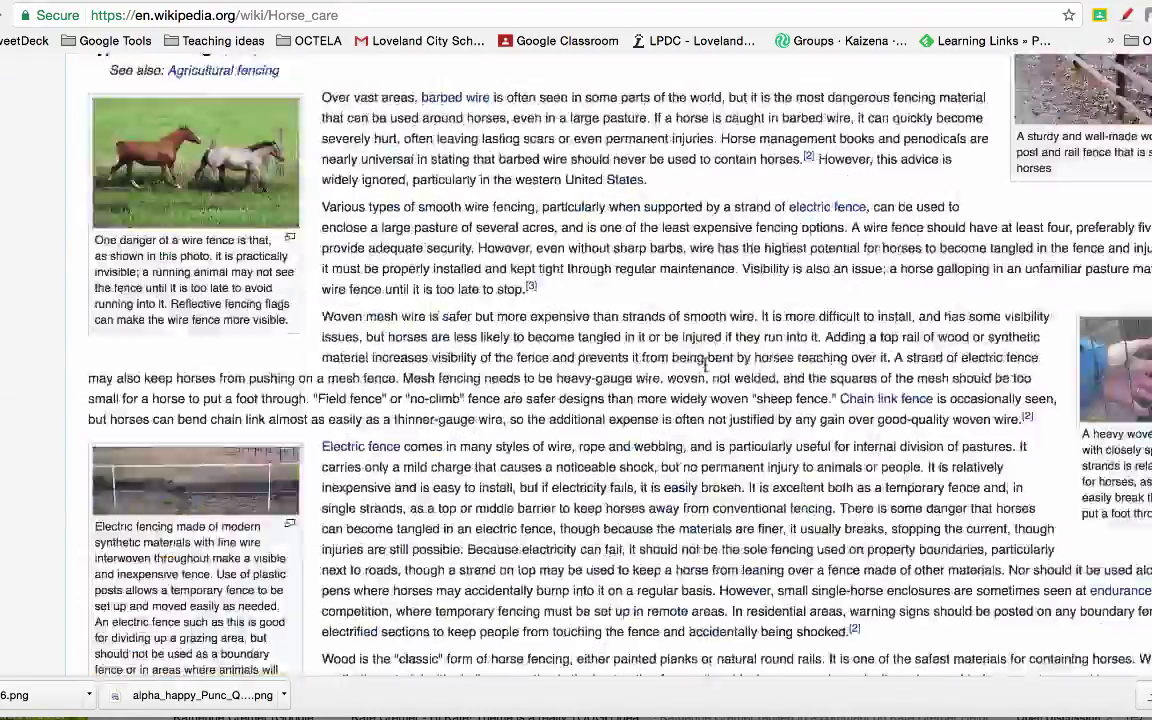
pyautogui.scroll(3)
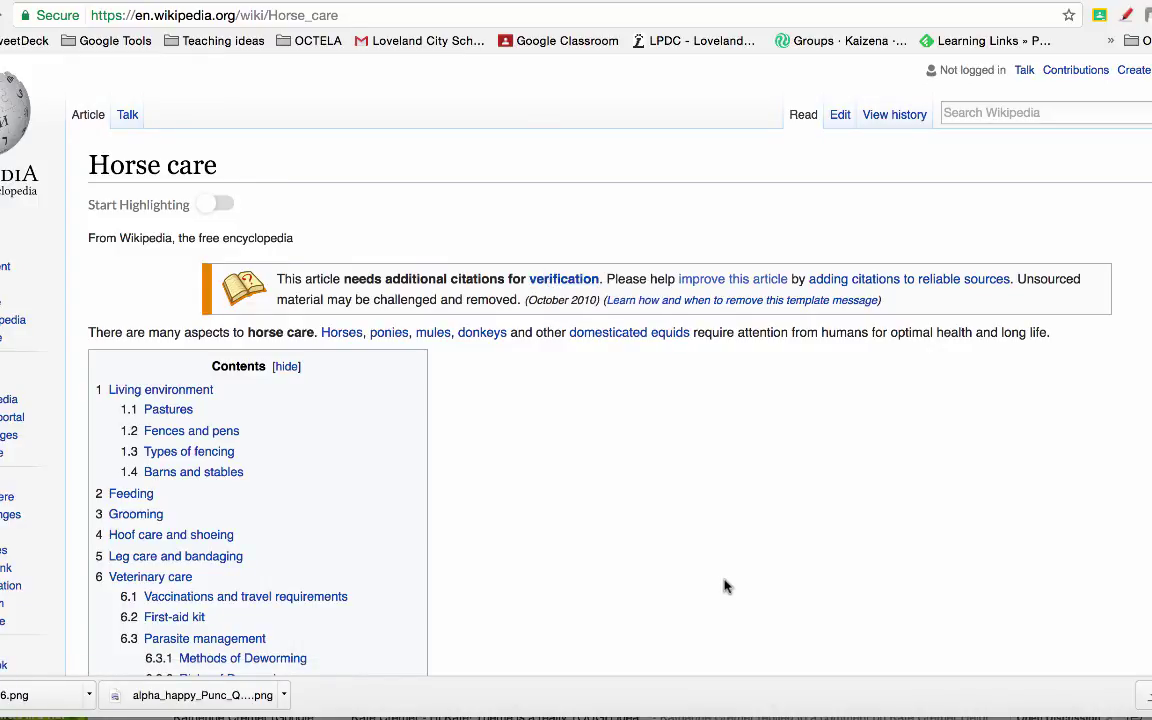
pyautogui.scroll(-3)
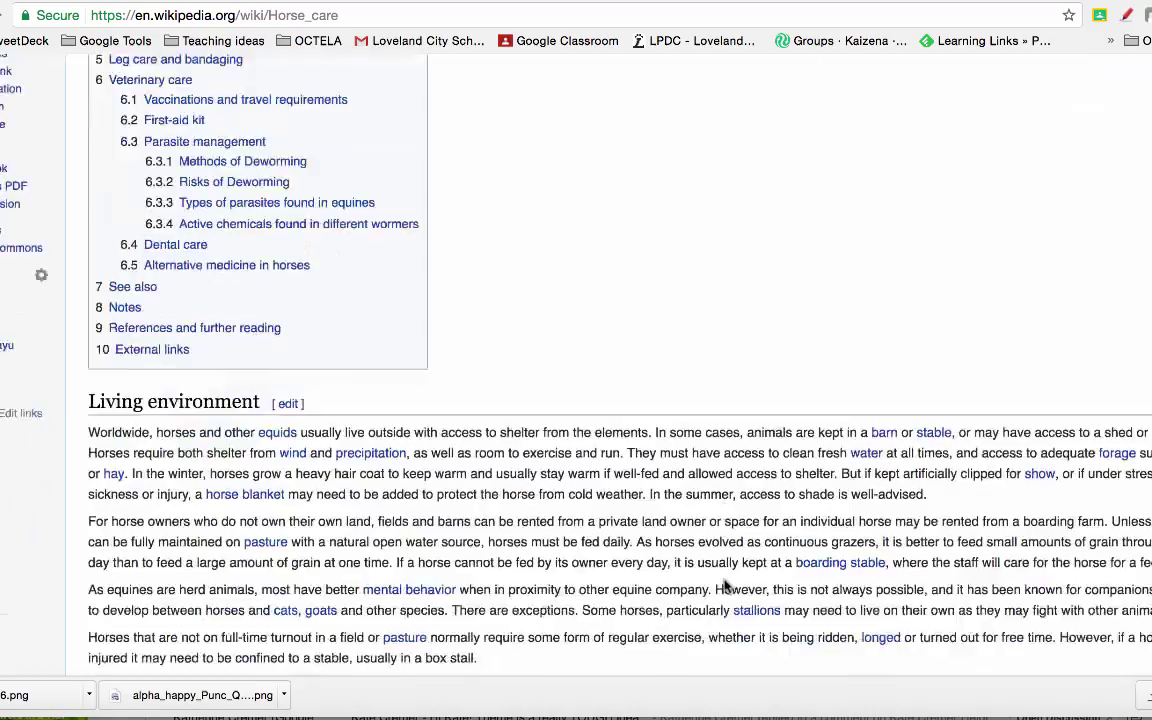
pyautogui.scroll(-3)
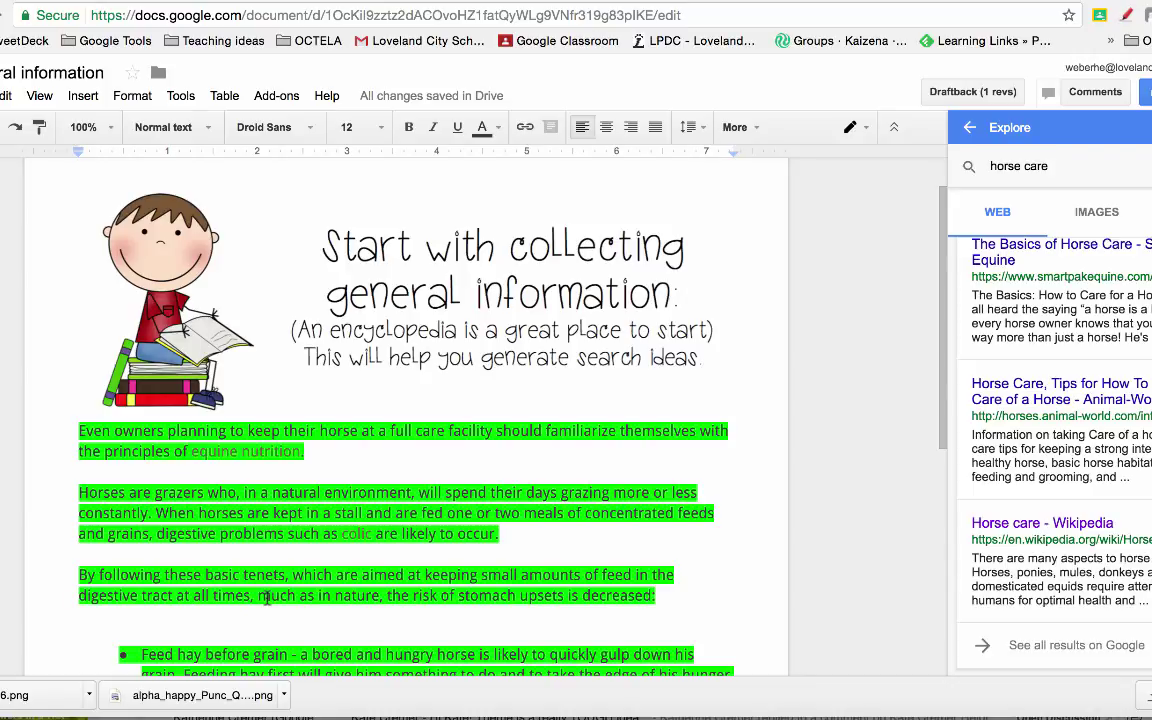
# Scroll the document down to the blank line below the EquiSearch citation
pyautogui.scroll(-3)
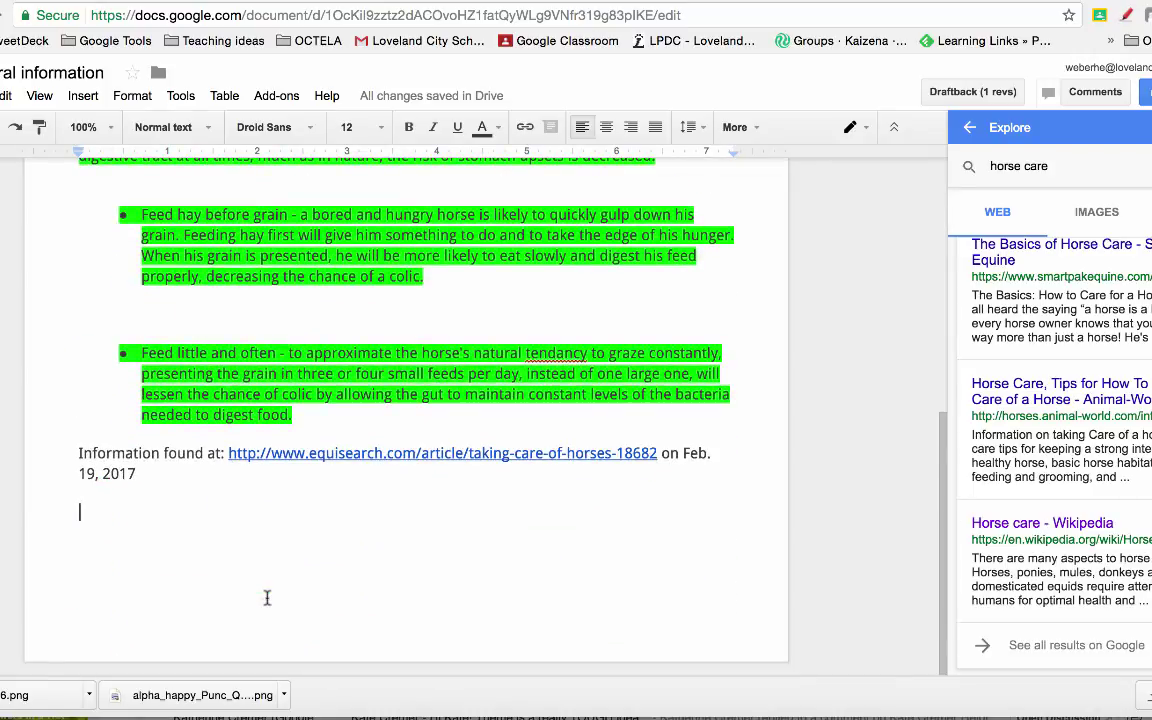